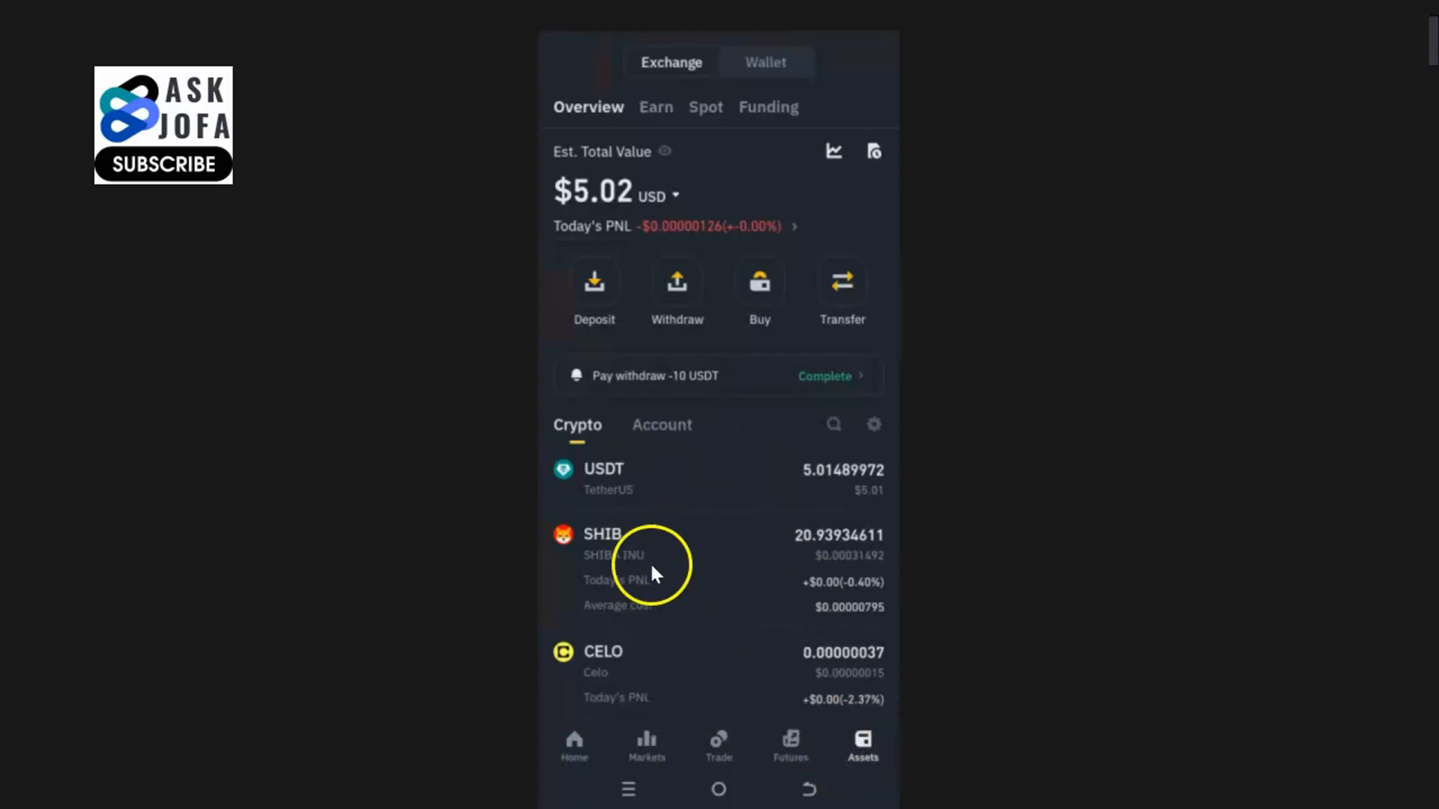
pyautogui.moveTo(725, 525)
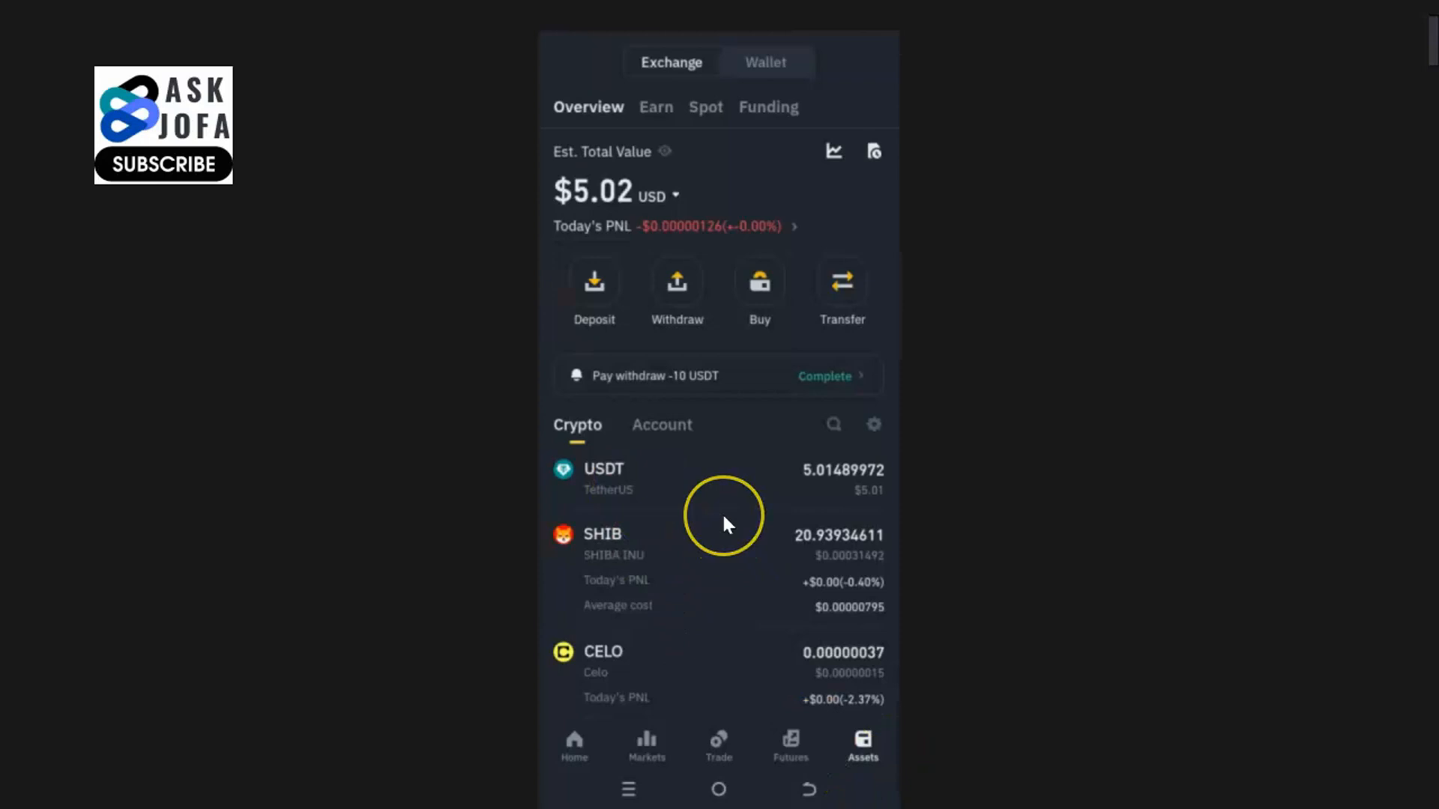
pyautogui.moveTo(632, 297)
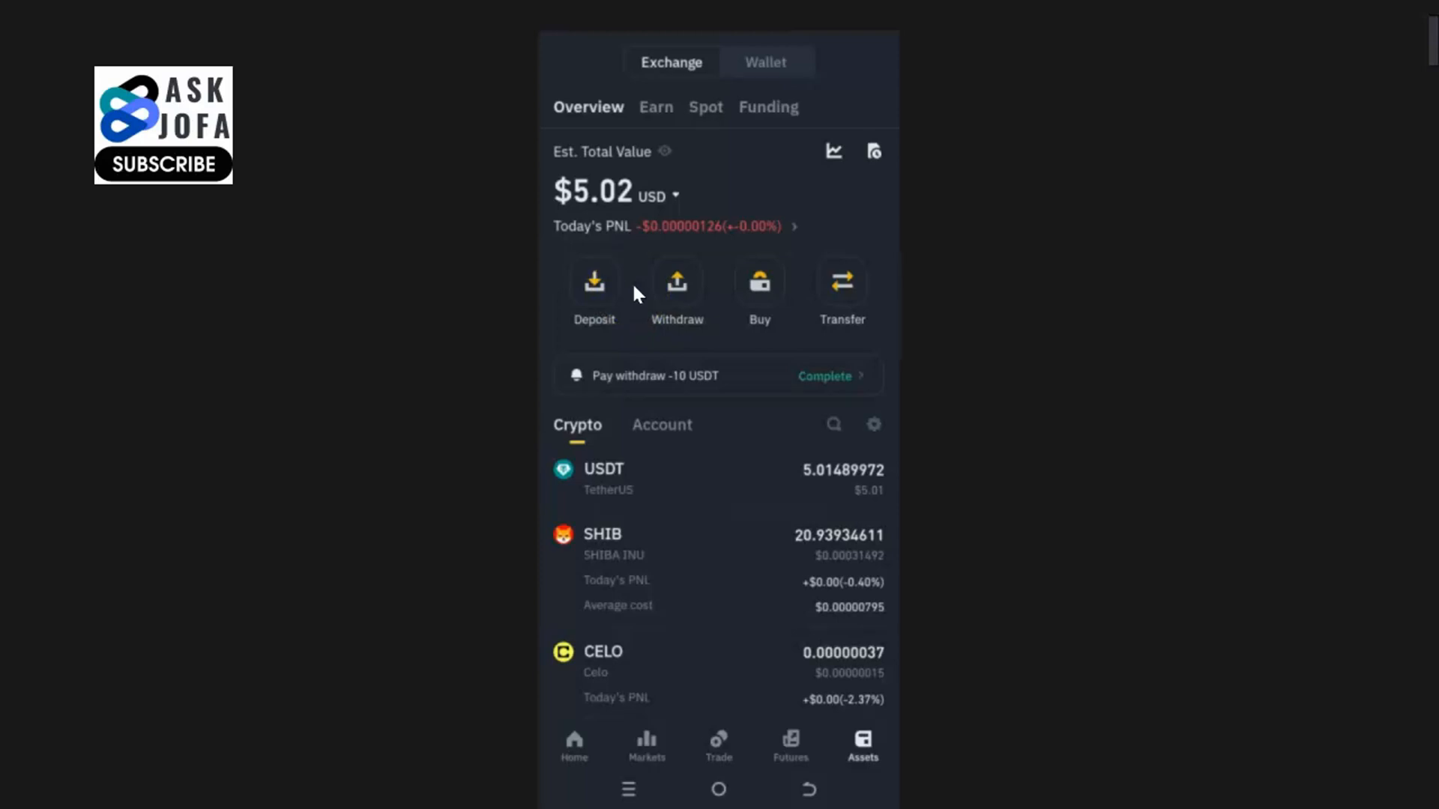
# Start a crypto deposit and search the coin list for USDC
pyautogui.click(594, 293)
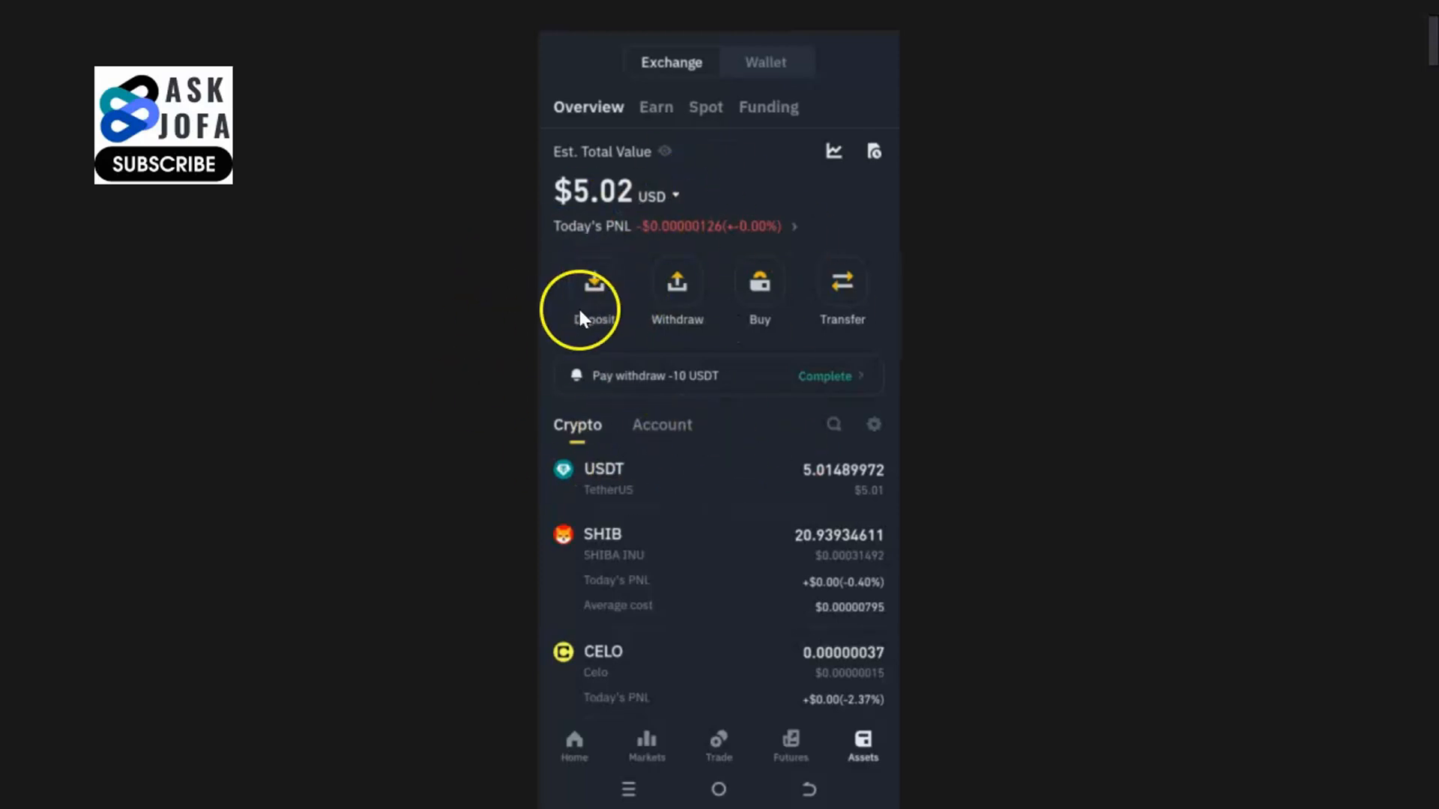
pyautogui.click(593, 302)
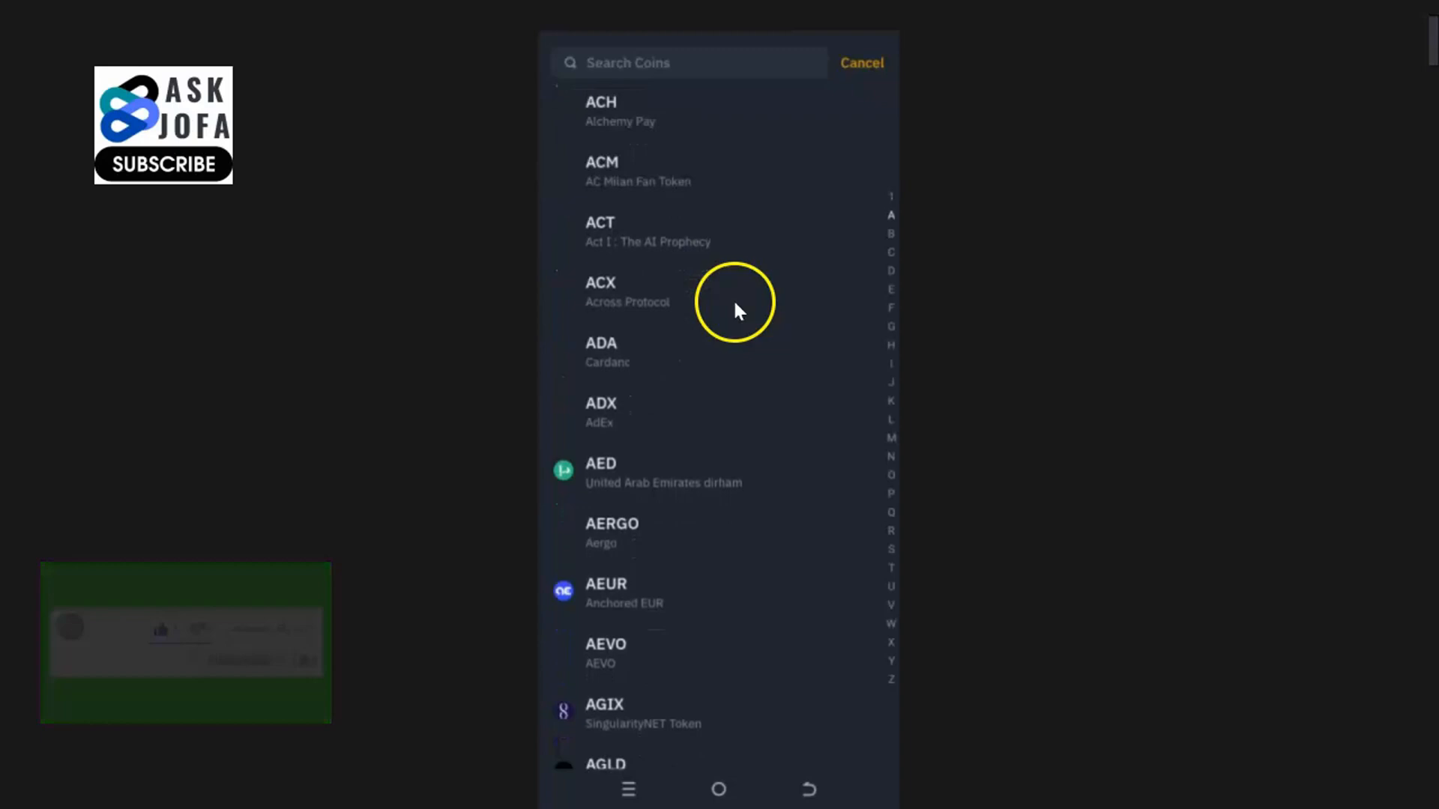
pyautogui.scroll(-3)
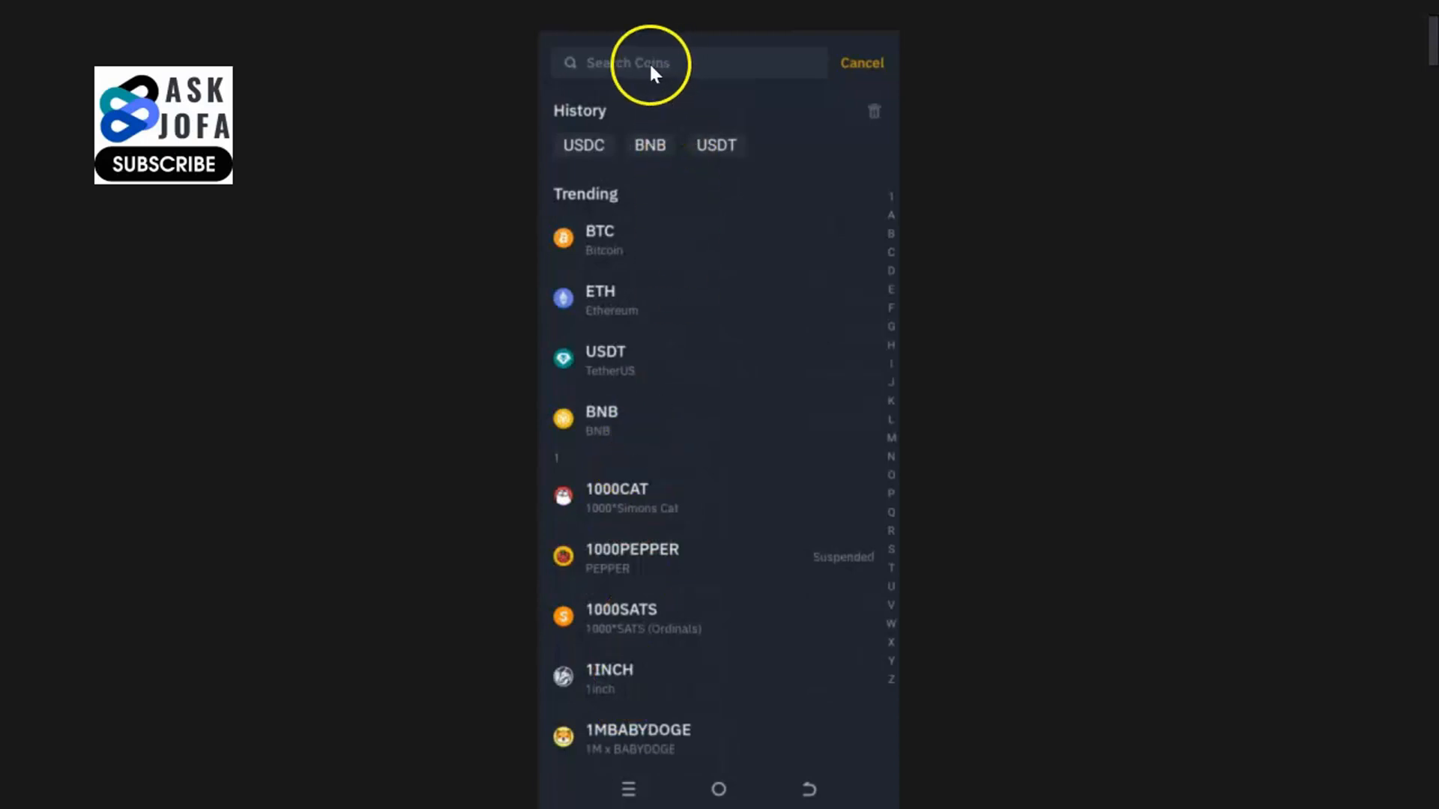
pyautogui.click(658, 64)
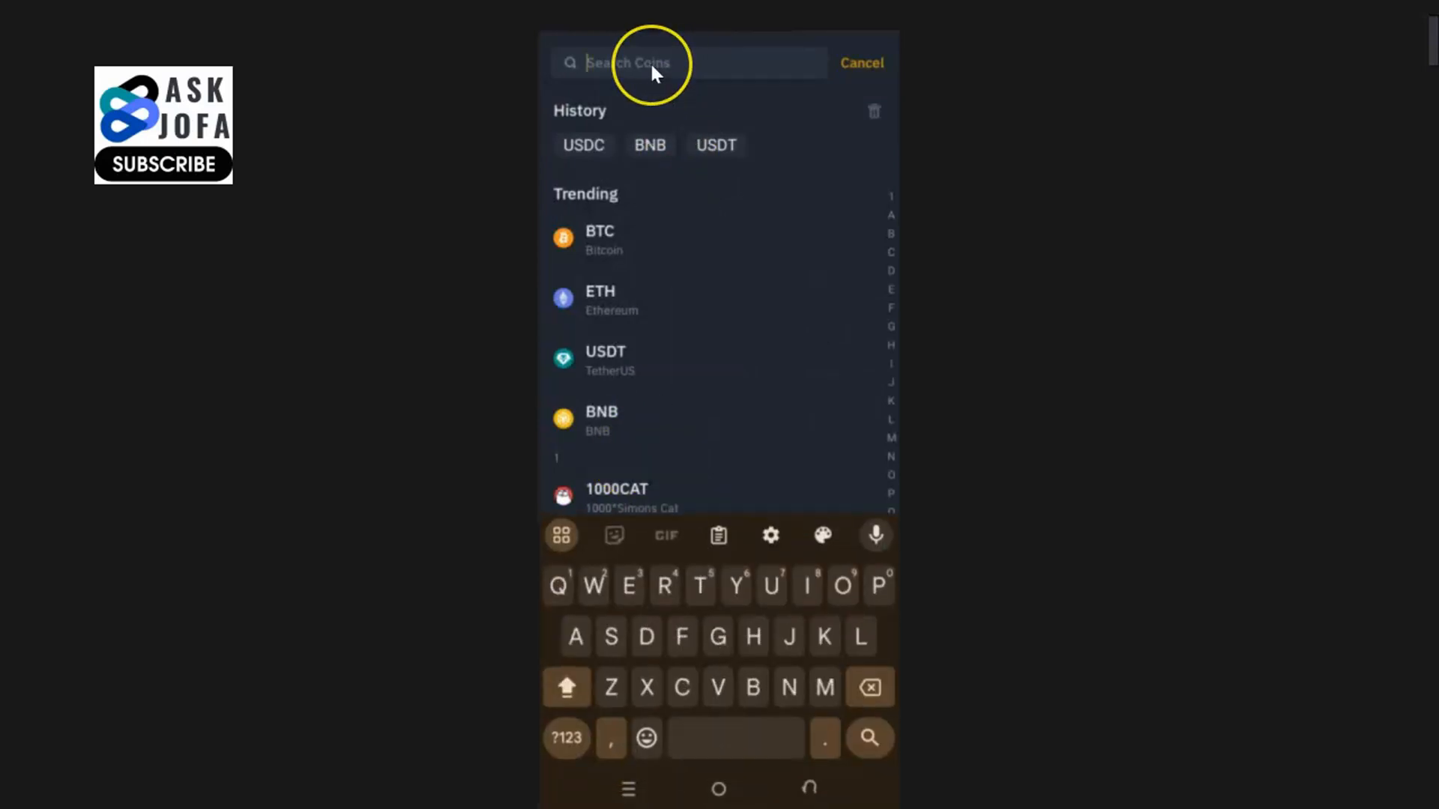
pyautogui.write('USDC')
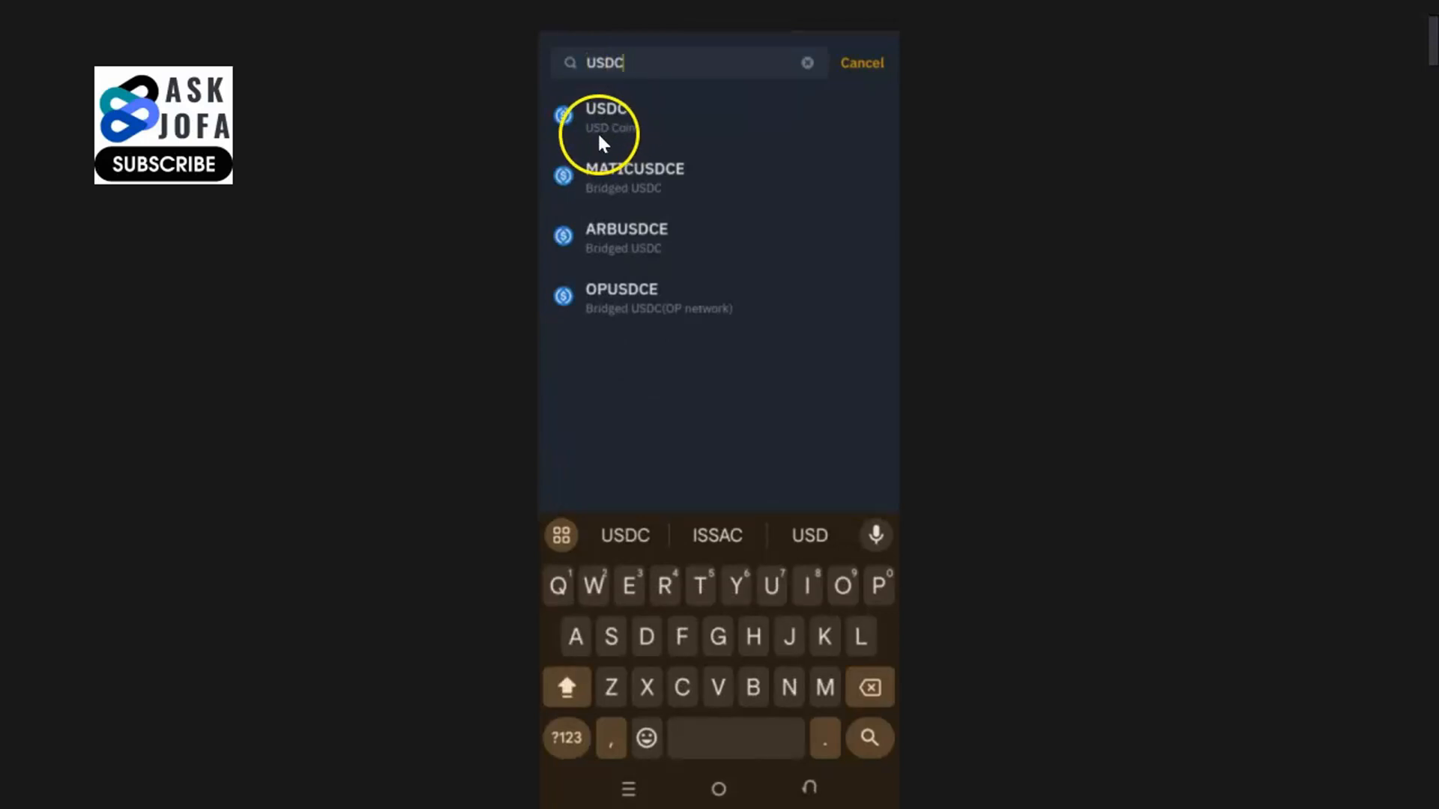
# Choose USD Coin from the results to reach the Choose Network sheet
pyautogui.click(605, 120)
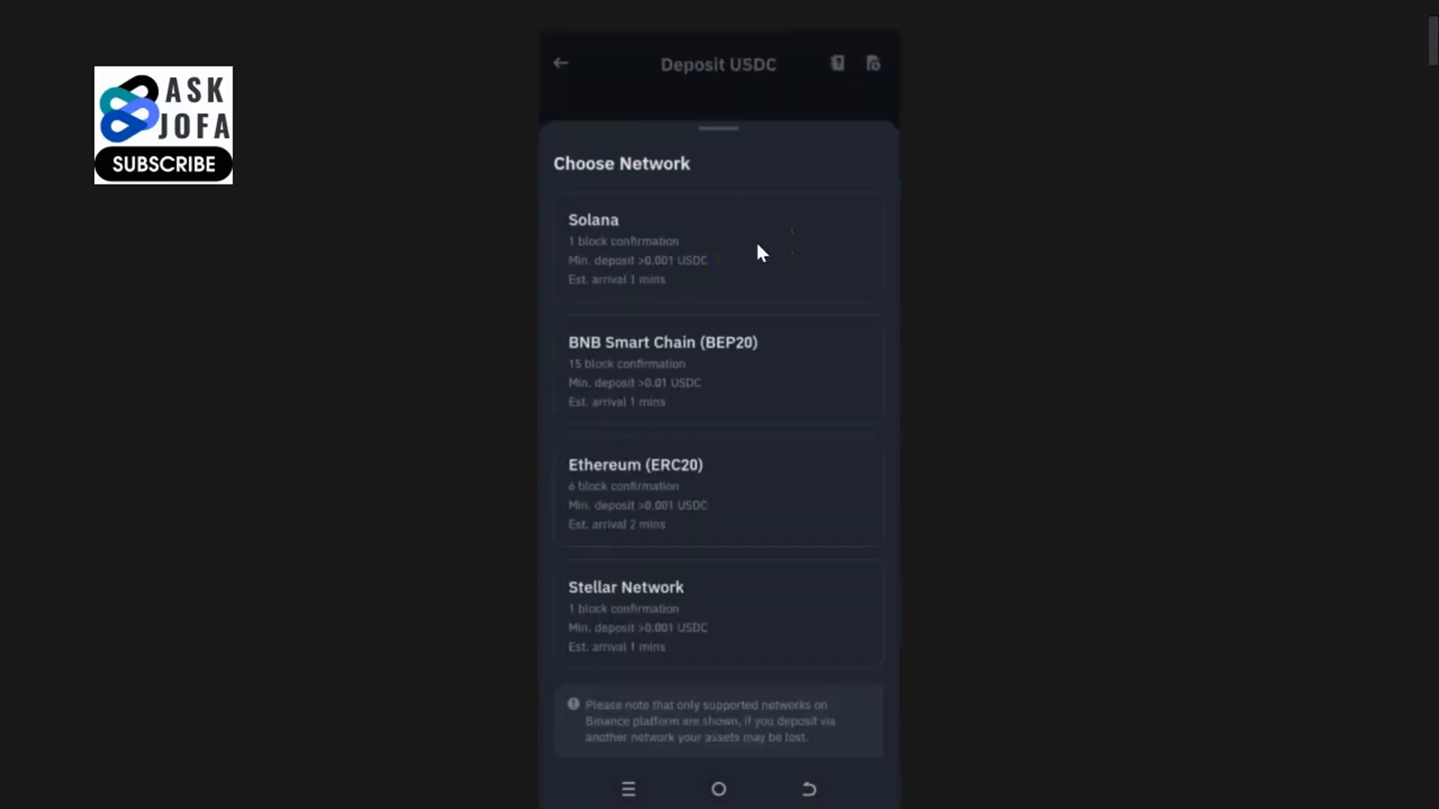
pyautogui.moveTo(767, 253)
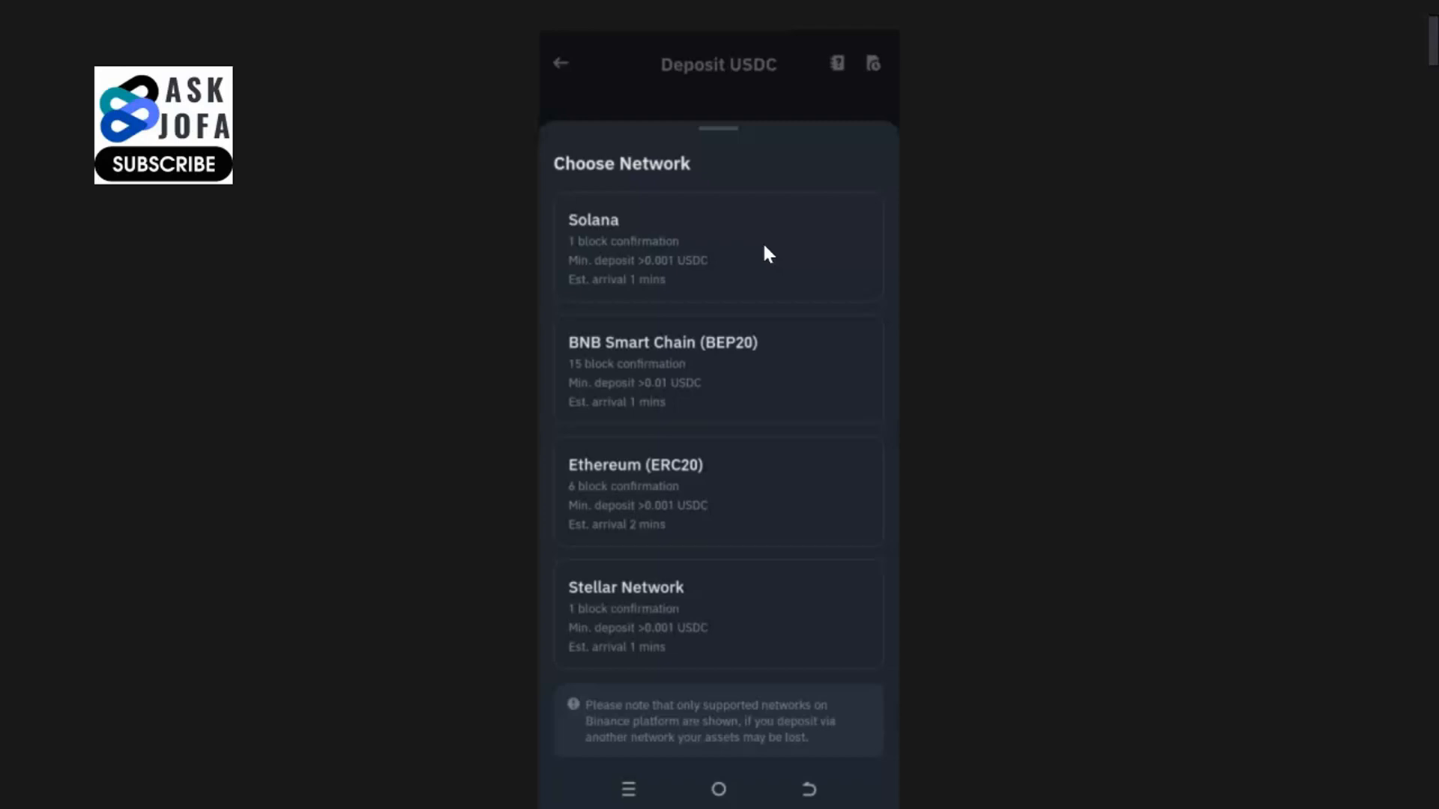
pyautogui.scroll(-3)
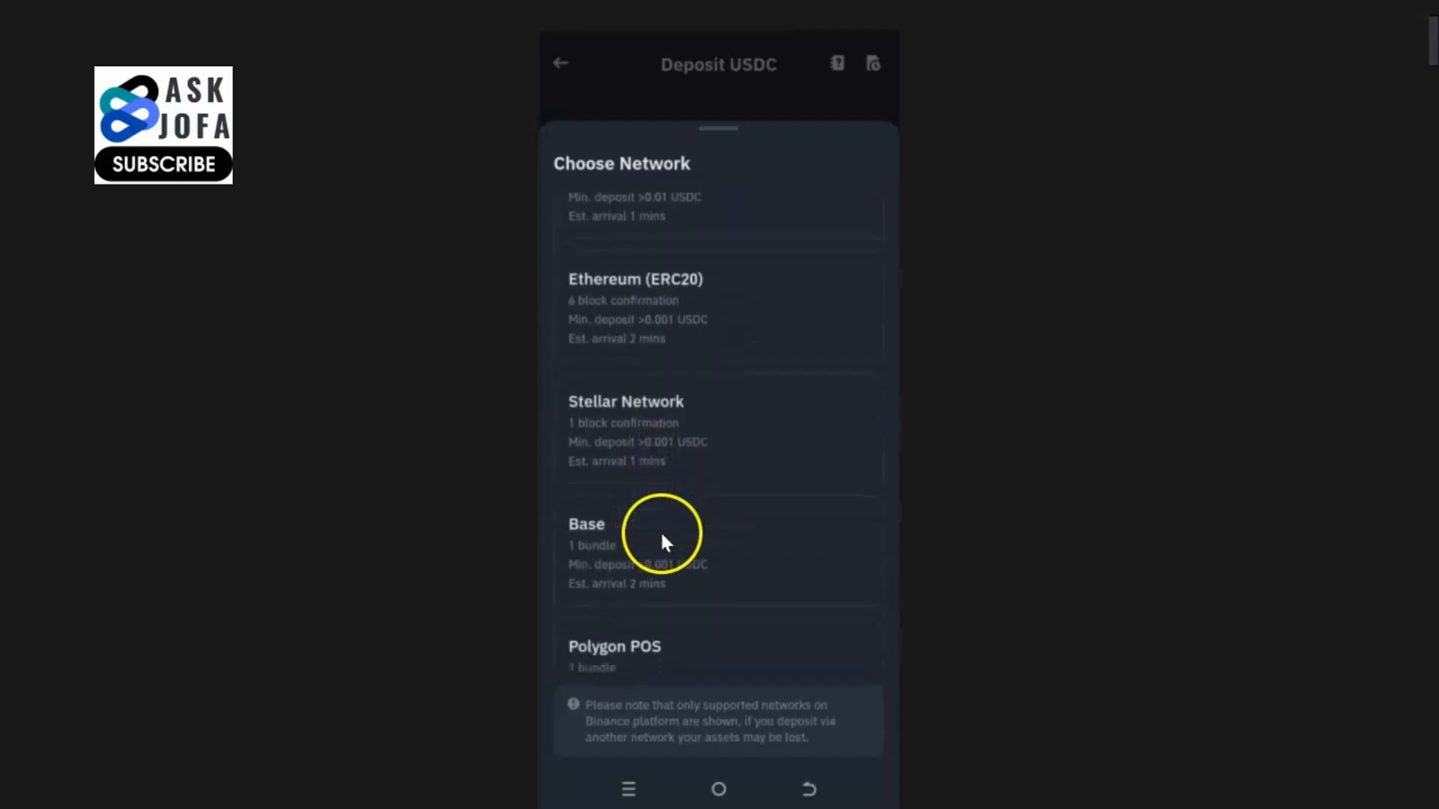
pyautogui.scroll(-3)
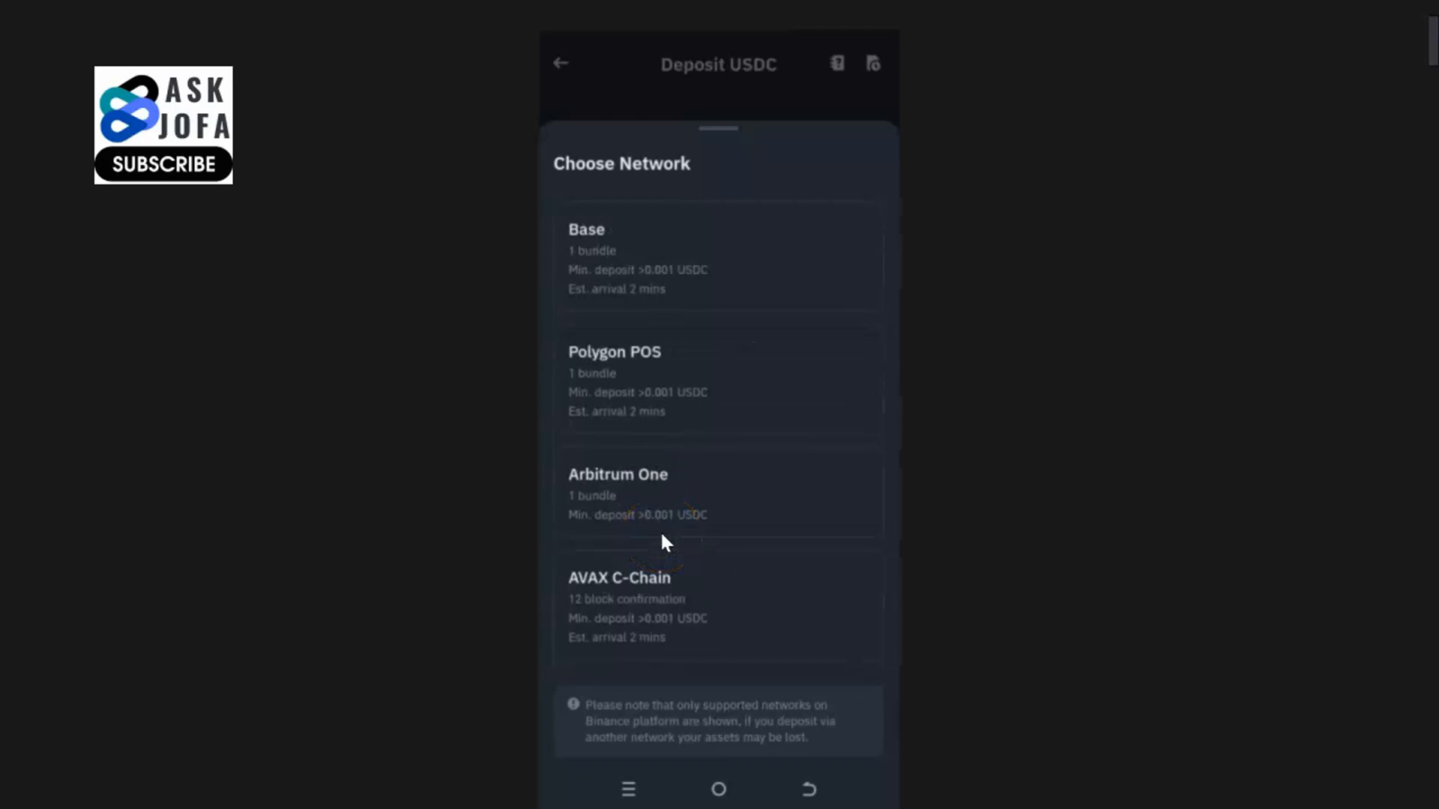
pyautogui.scroll(-3)
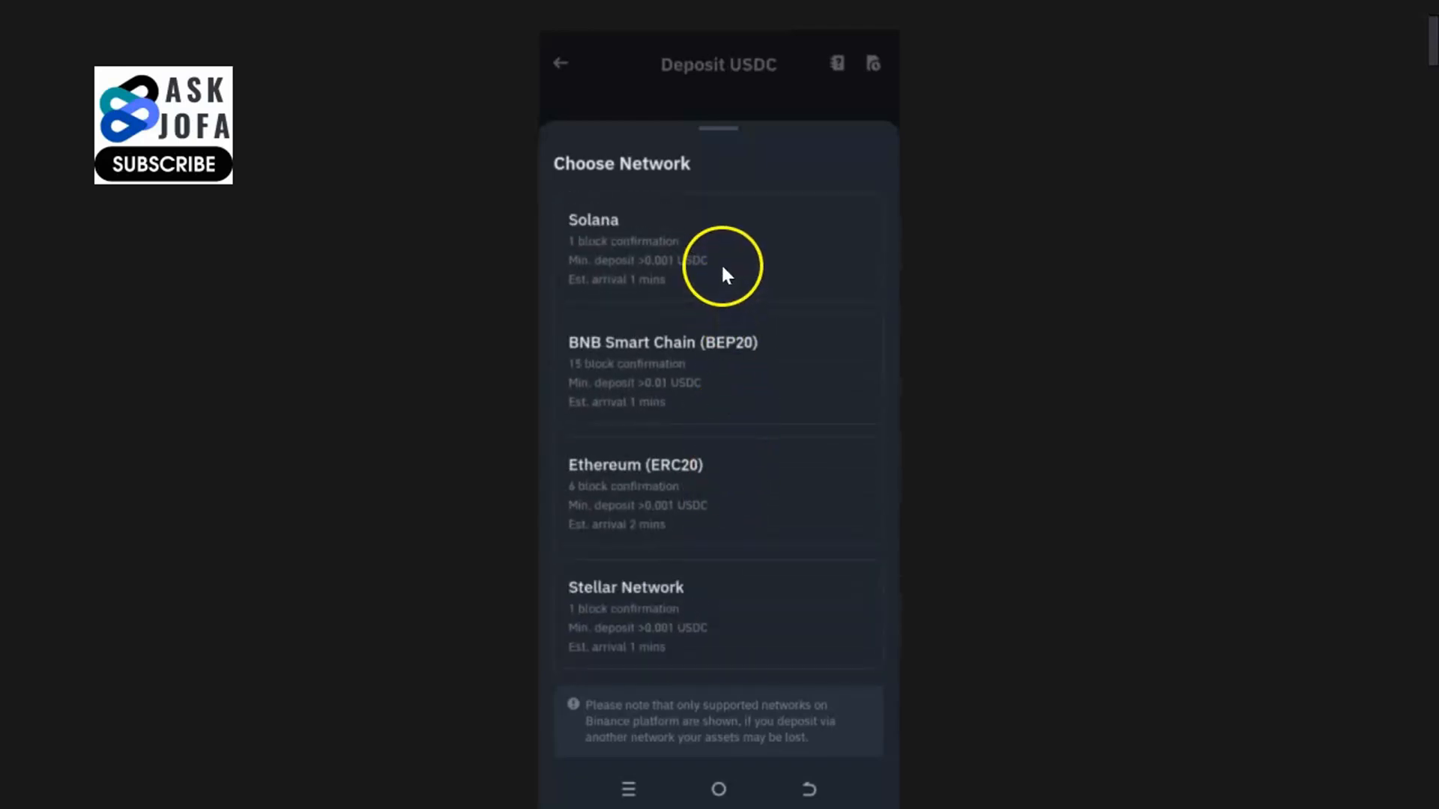
pyautogui.scroll(-3)
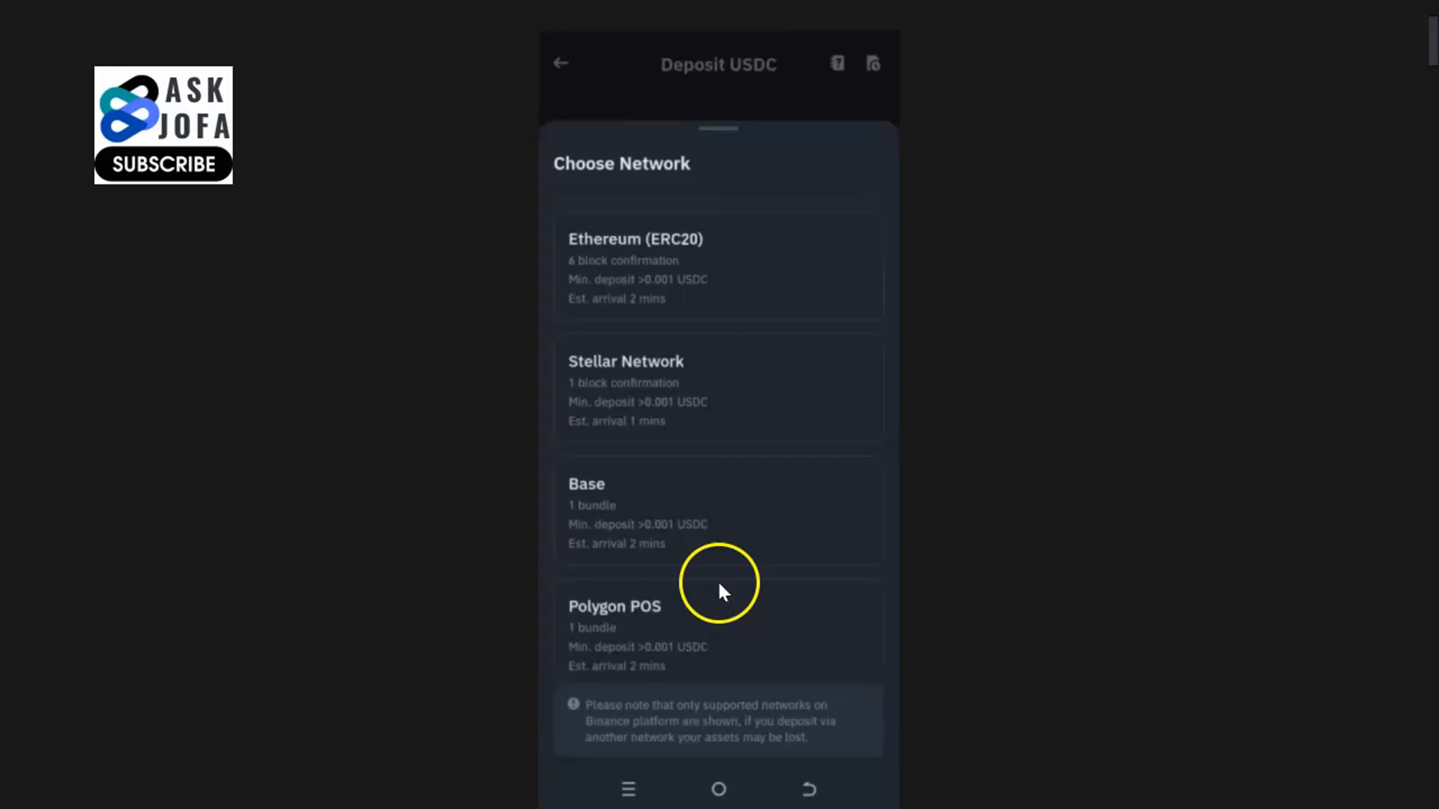
pyautogui.scroll(-3)
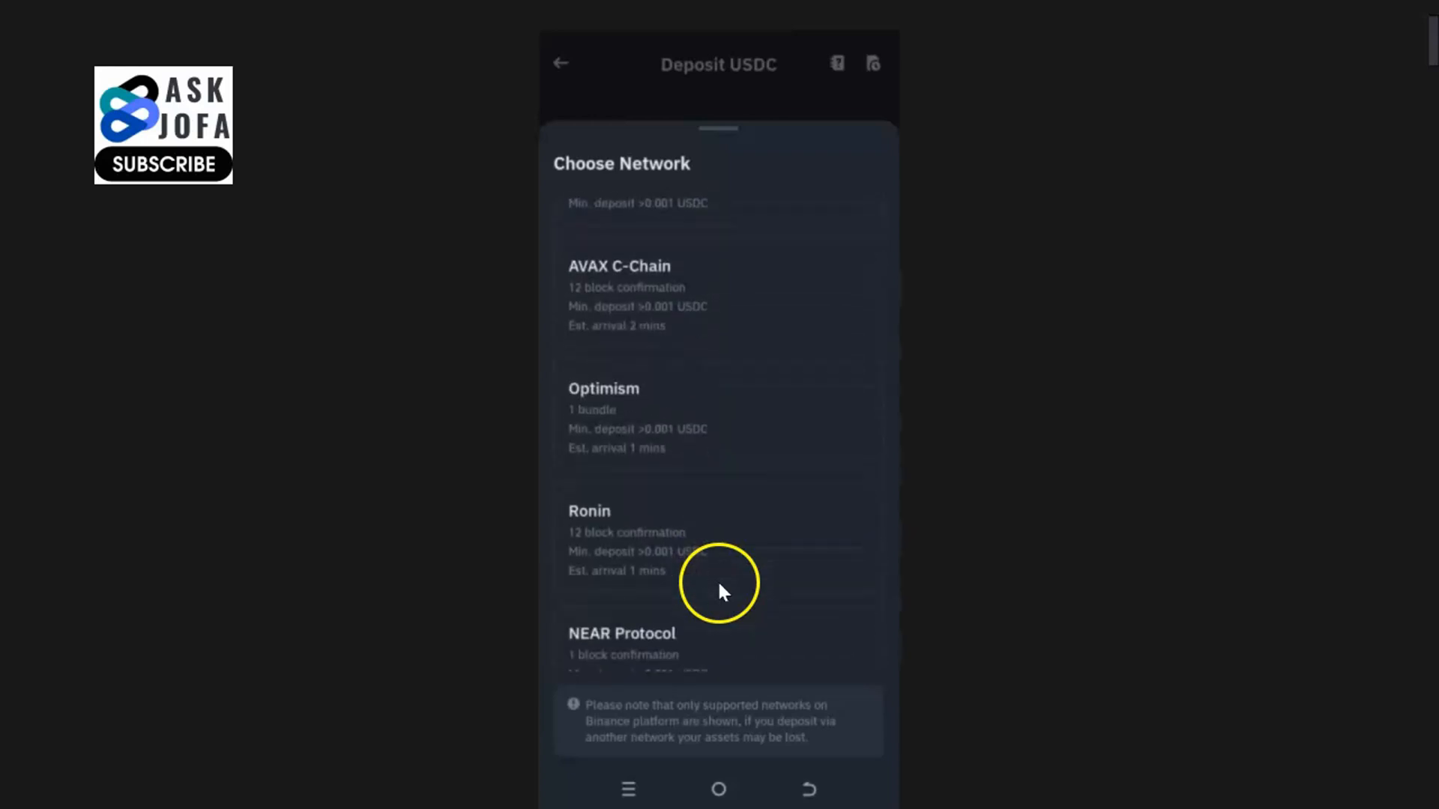
pyautogui.scroll(-3)
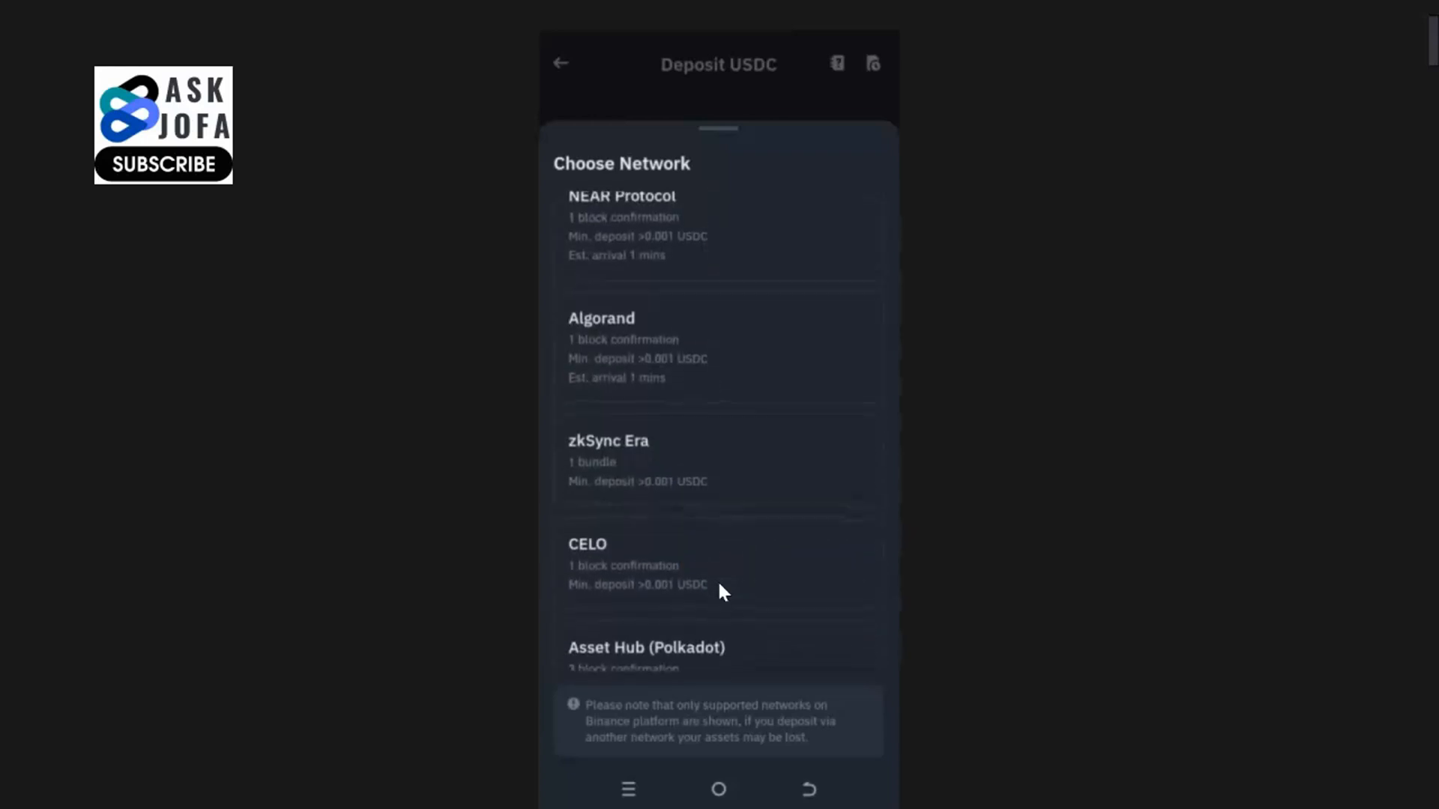
pyautogui.scroll(-3)
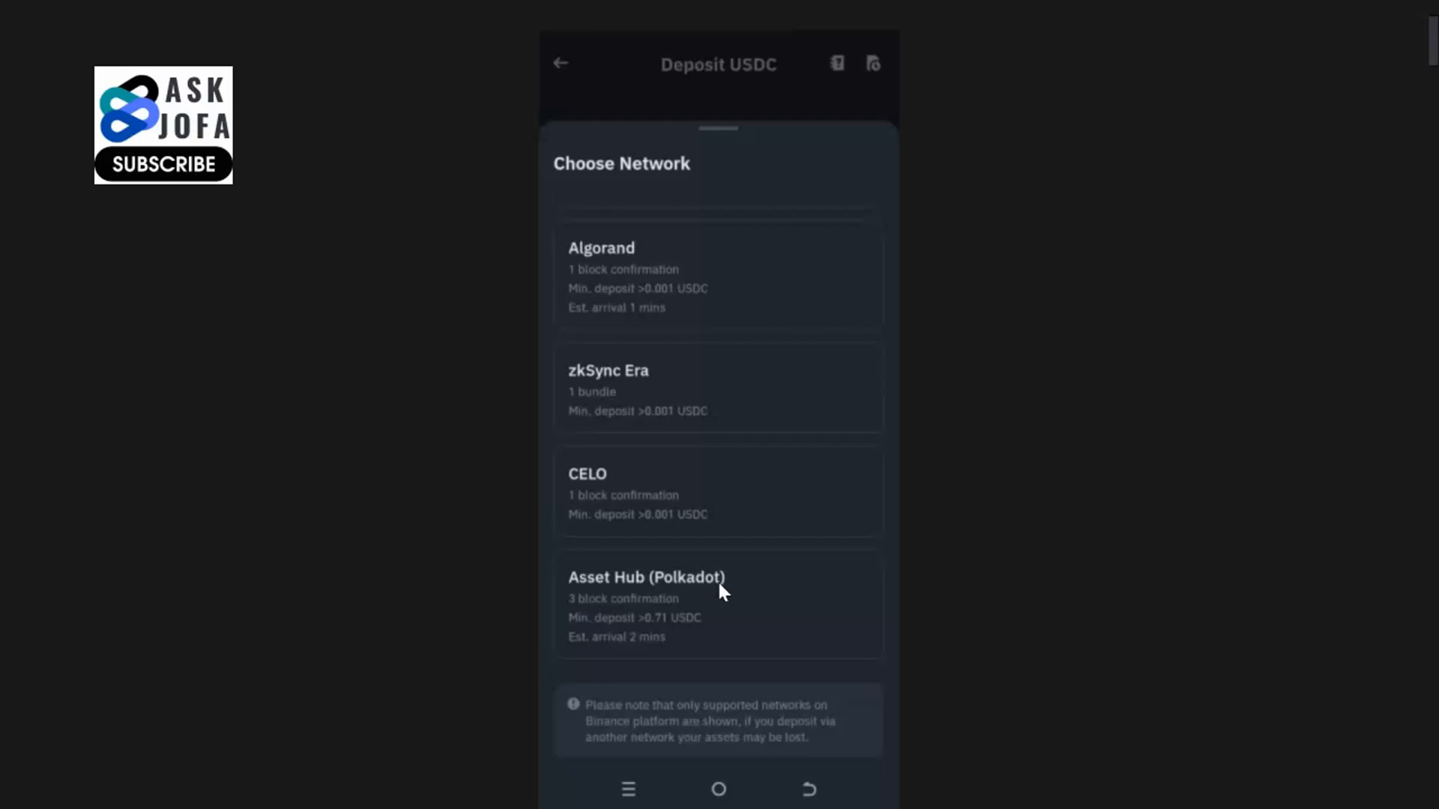
pyautogui.scroll(-3)
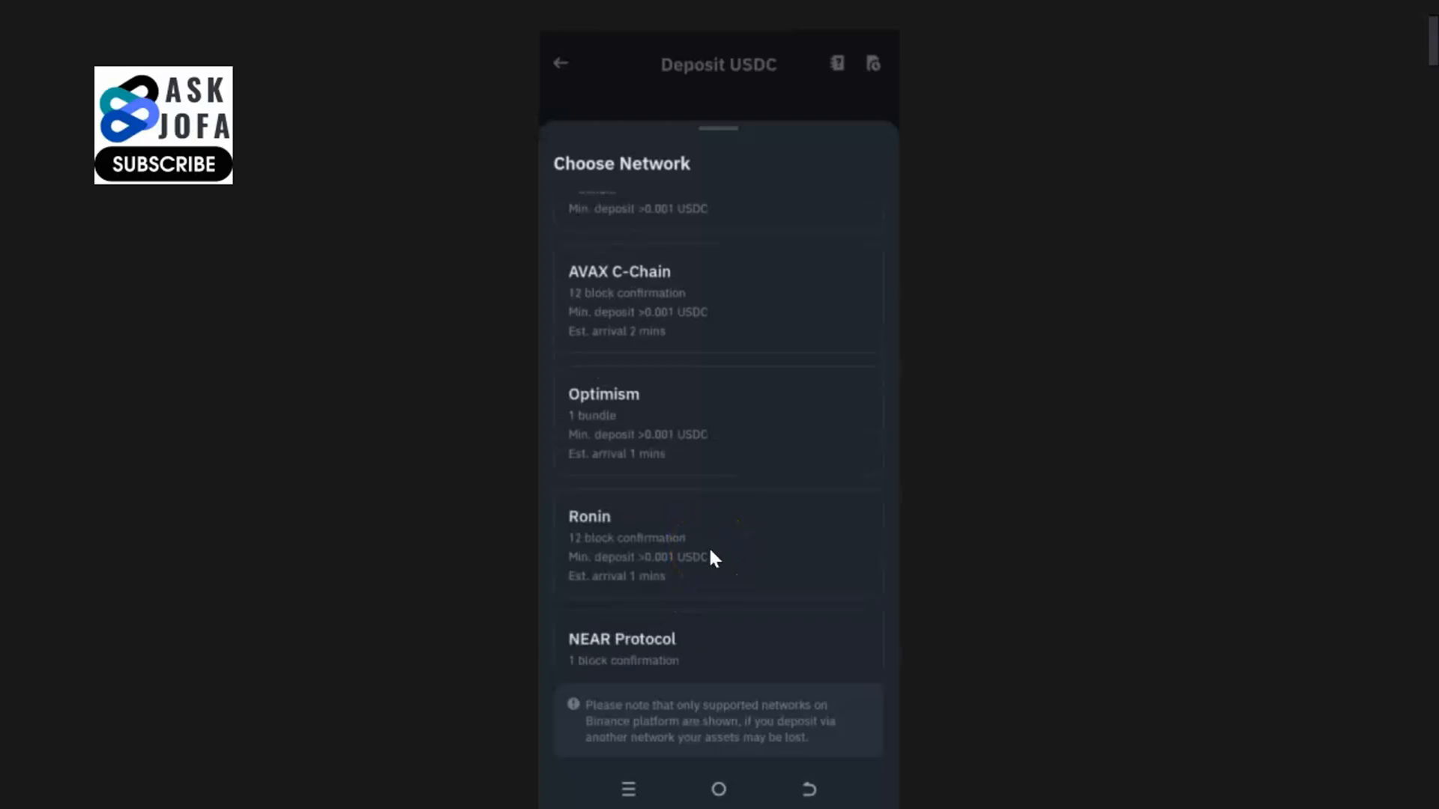
pyautogui.scroll(3)
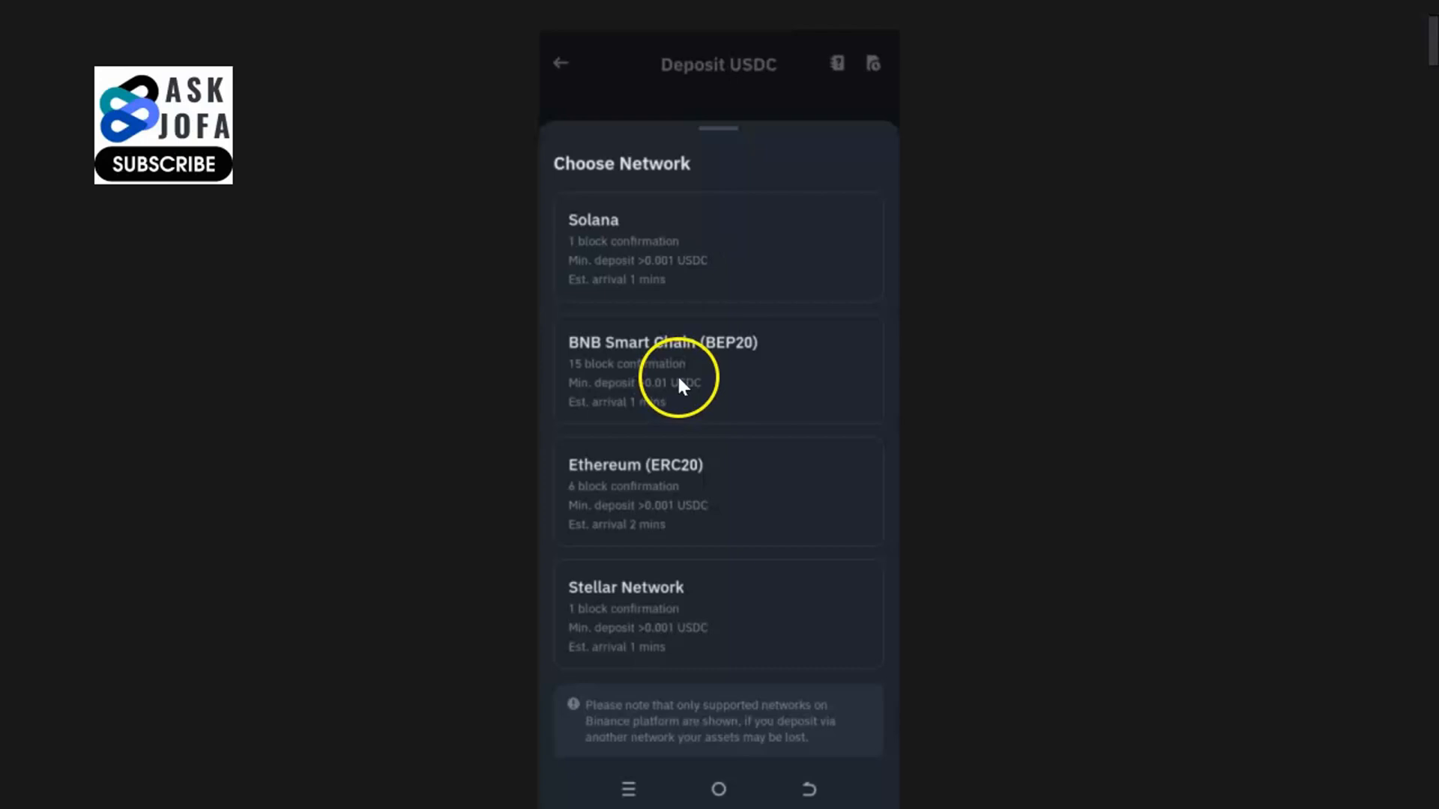
pyautogui.moveTo(689, 496)
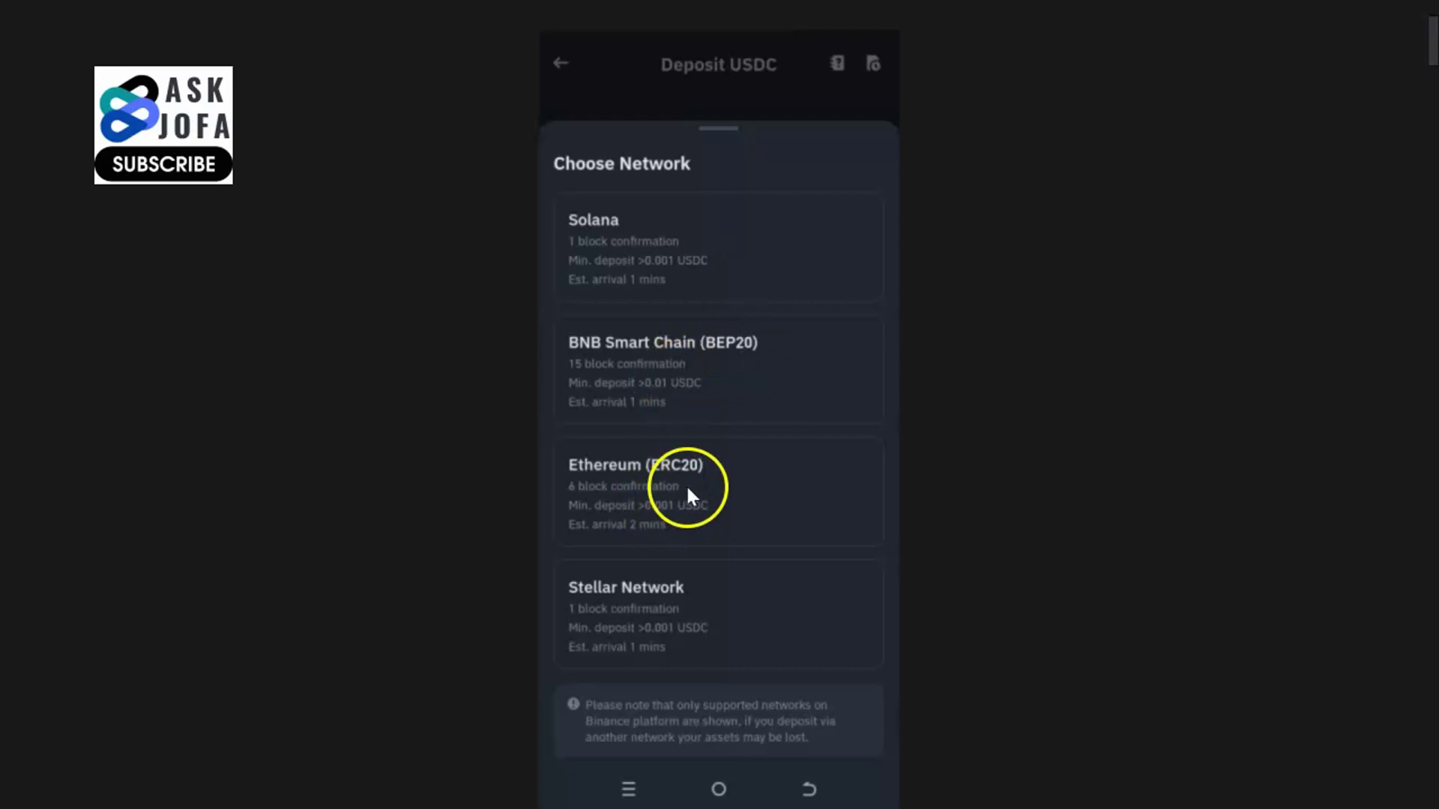
pyautogui.scroll(-3)
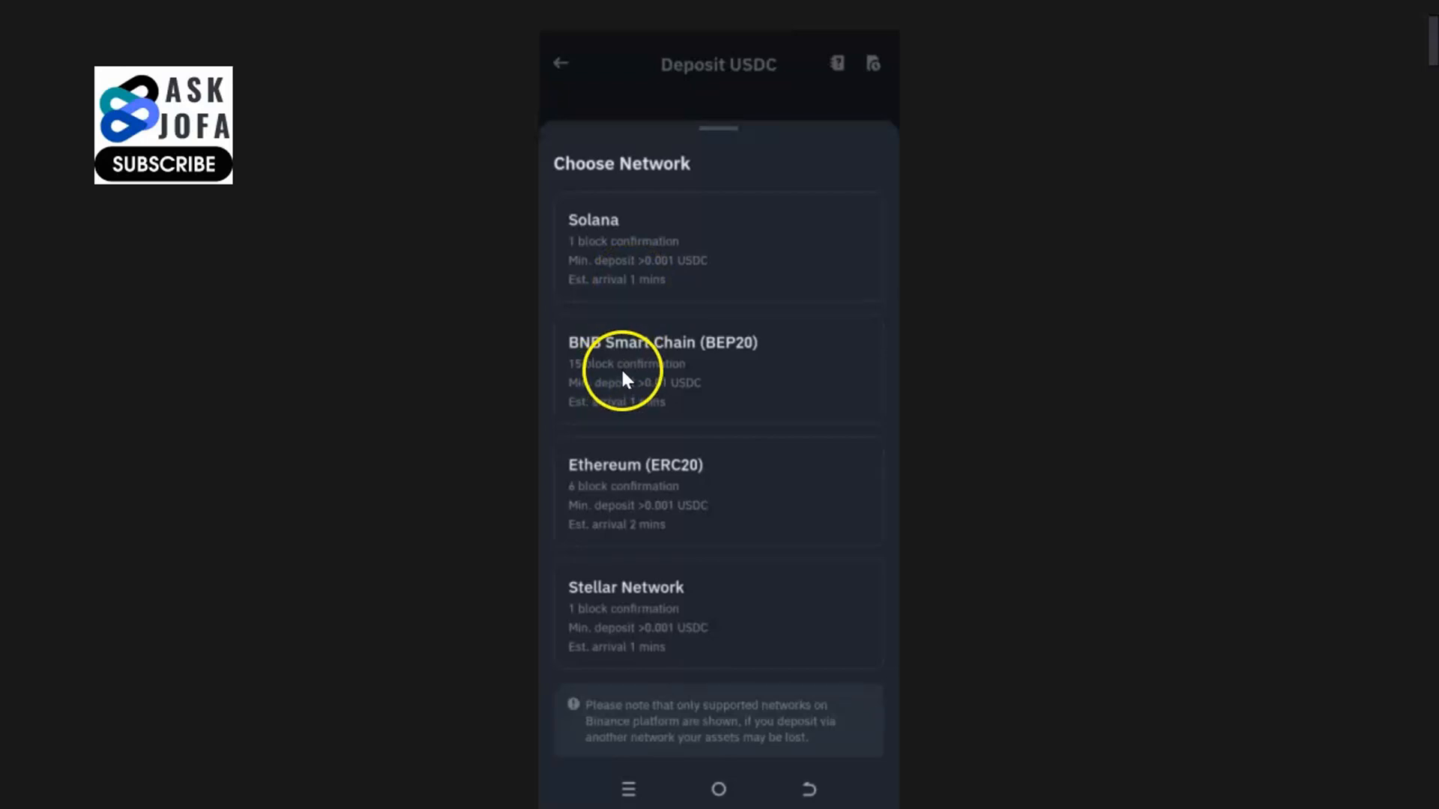
pyautogui.moveTo(708, 303)
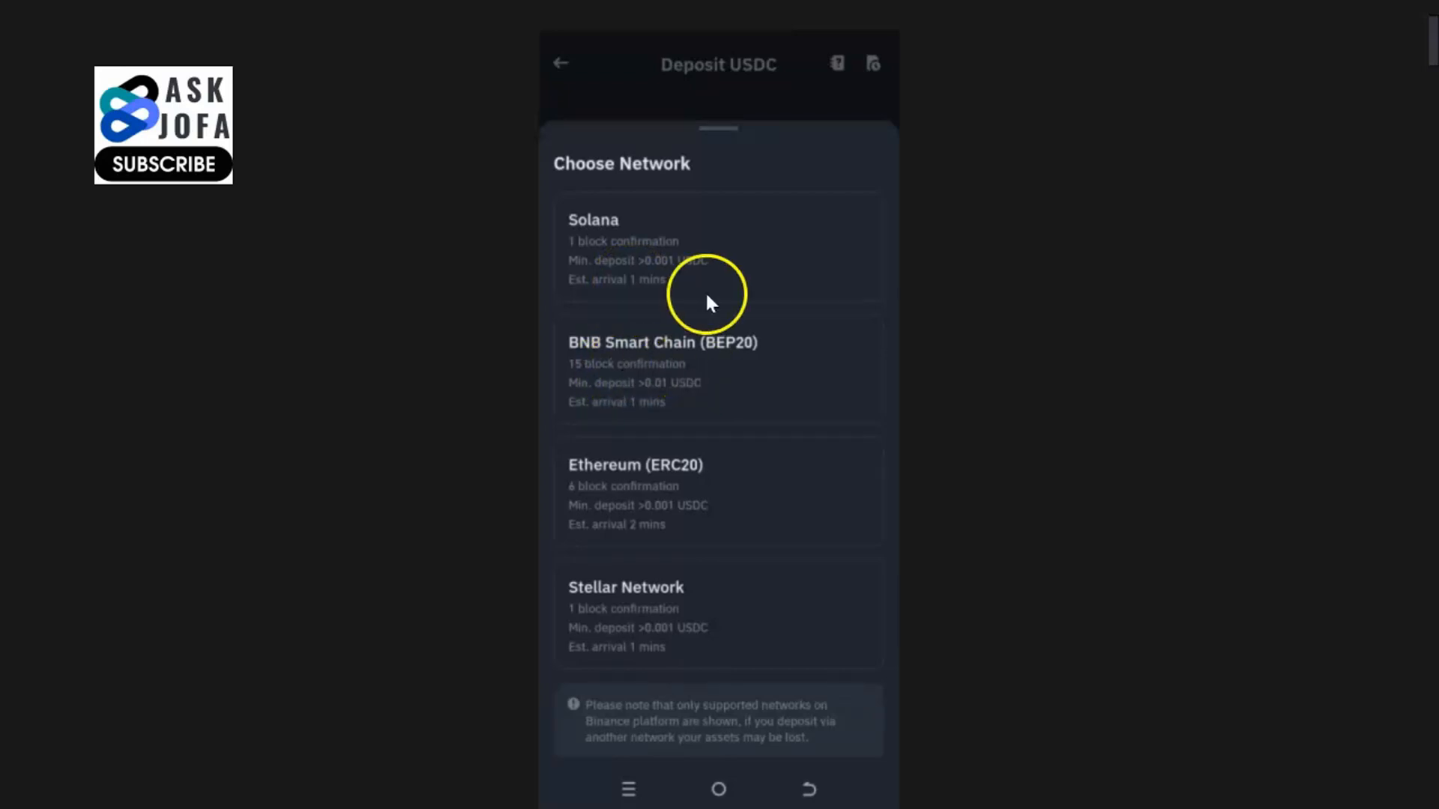
pyautogui.moveTo(696, 500)
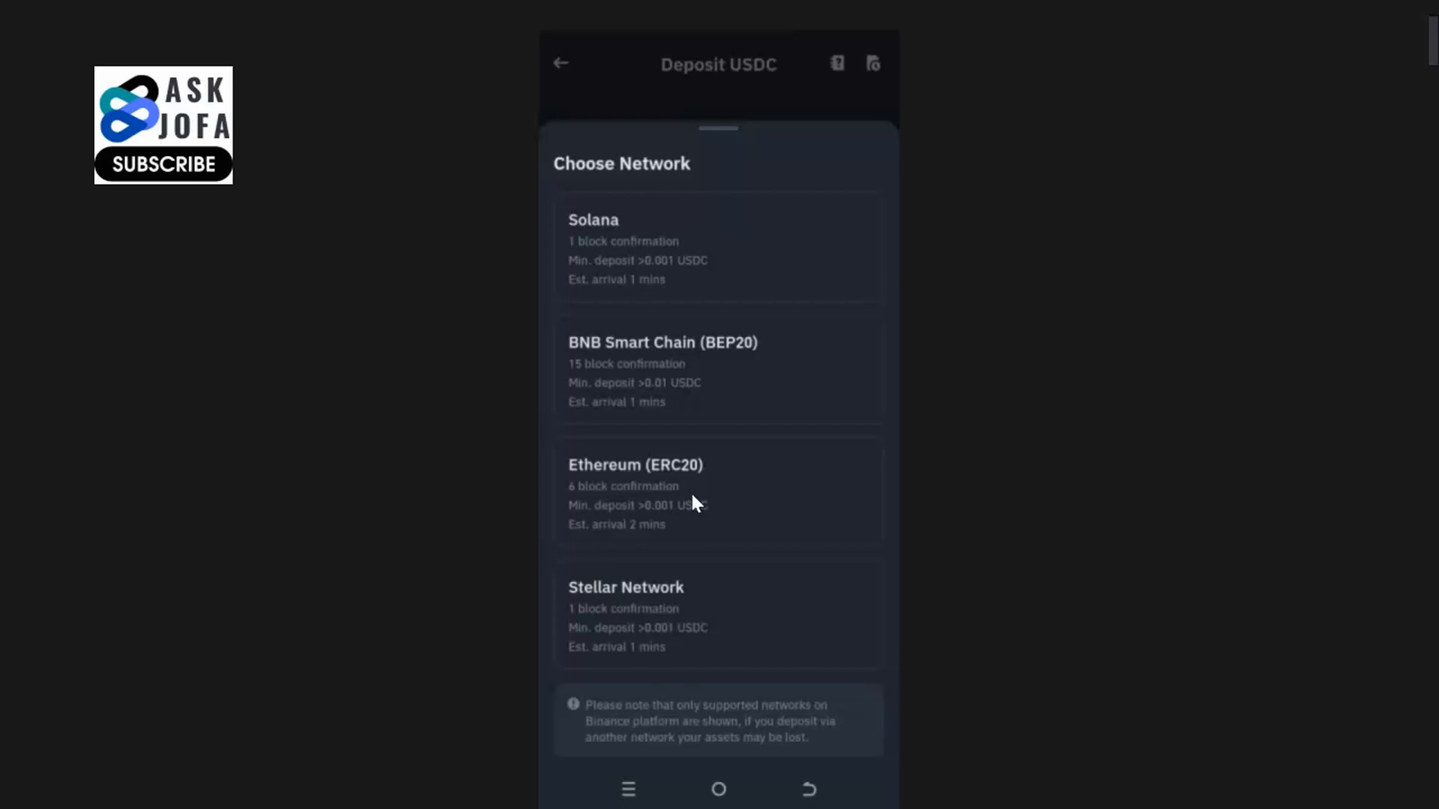
pyautogui.click(695, 501)
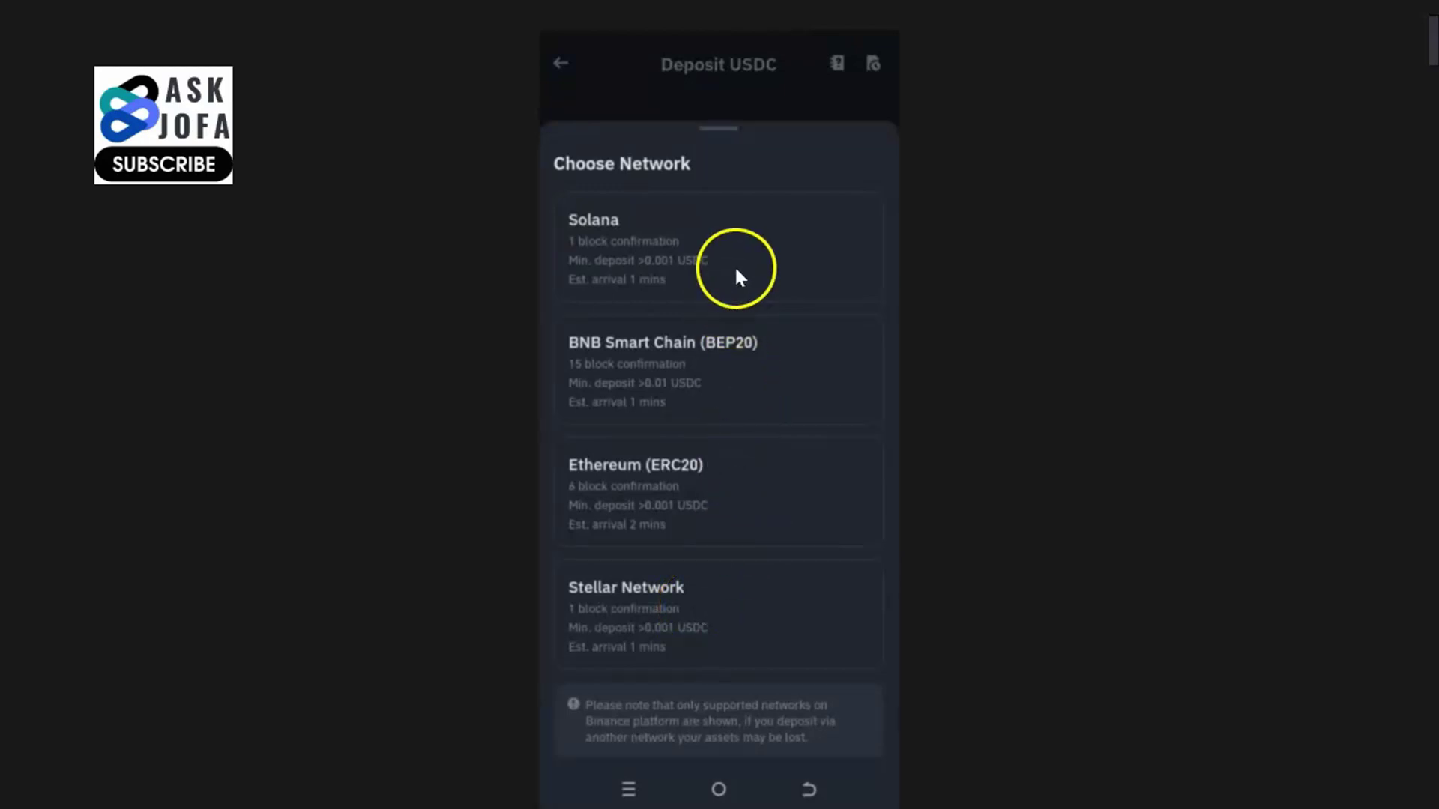
# Receive the USDC deposit on the Solana network, revealing its address and QR code
pyautogui.click(718, 255)
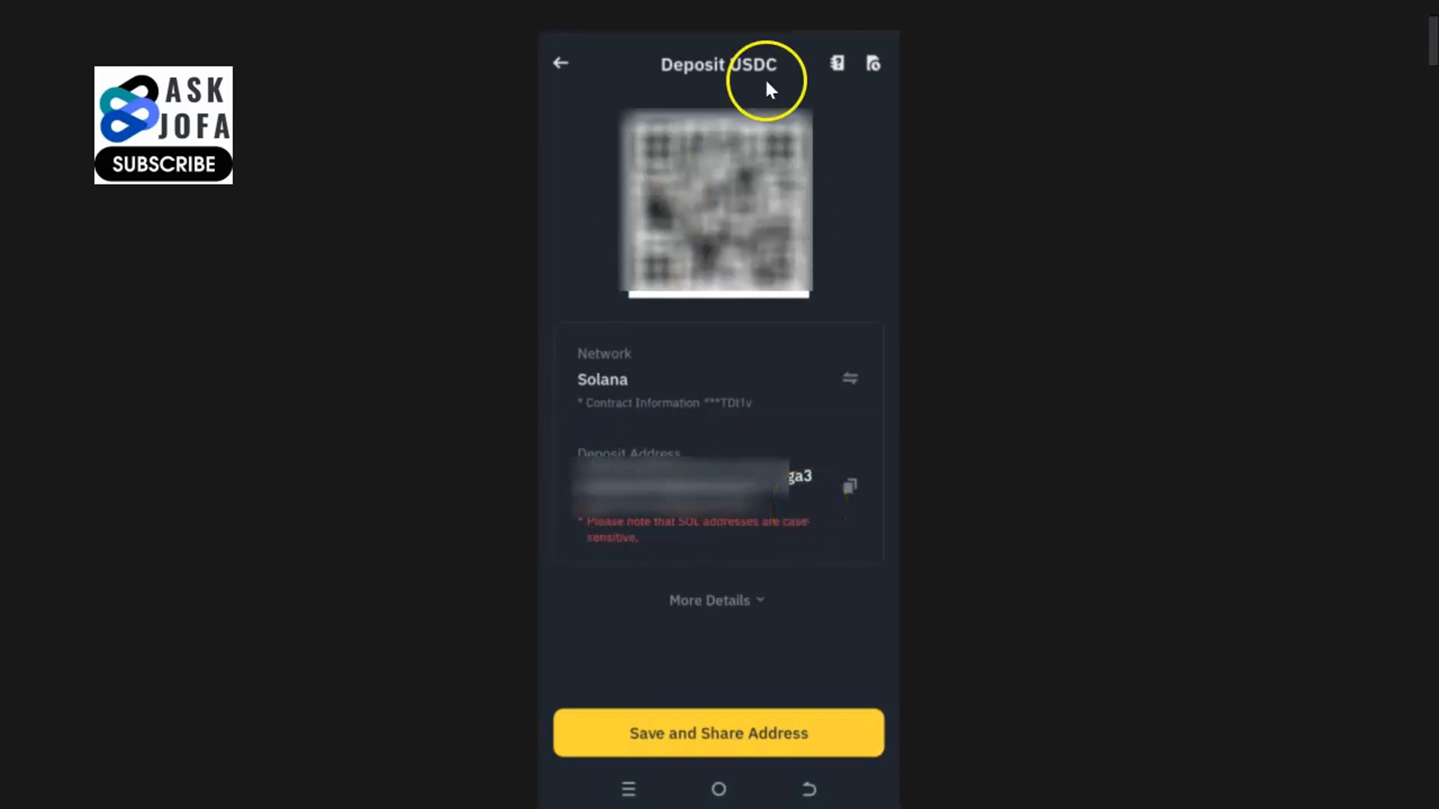
pyautogui.moveTo(811, 203)
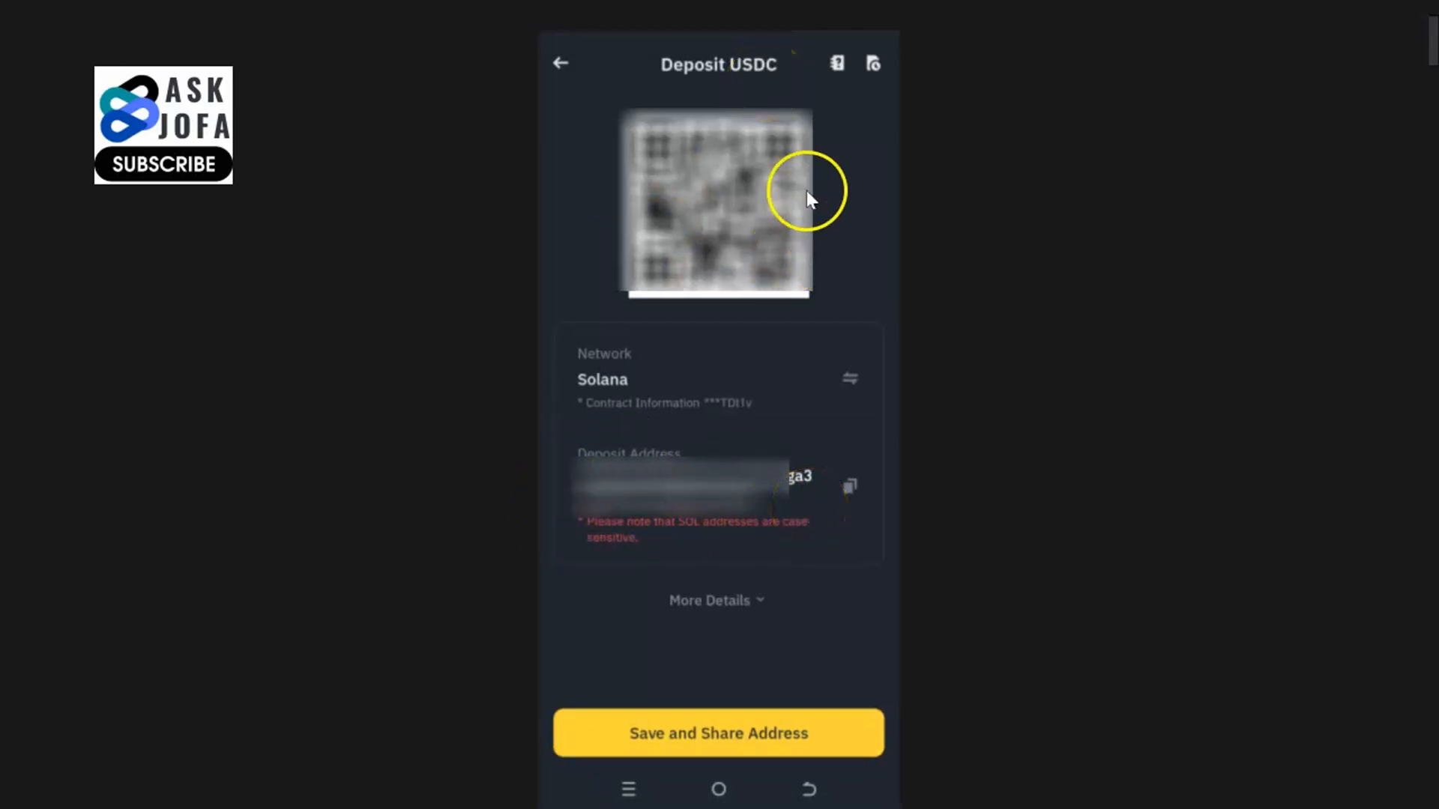
pyautogui.moveTo(766, 289)
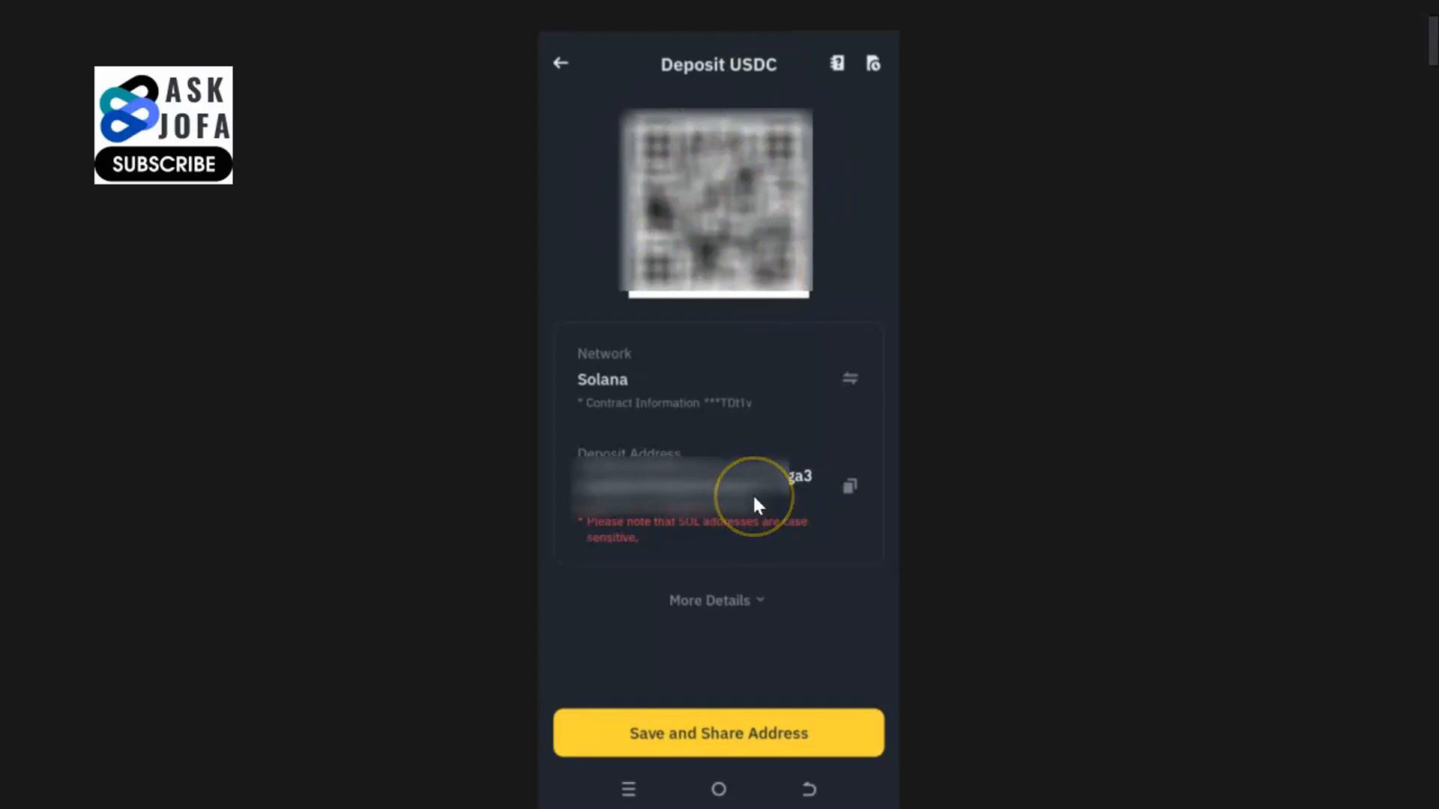
# Move the USDC deposit to another network and copy the new deposit address
pyautogui.click(849, 378)
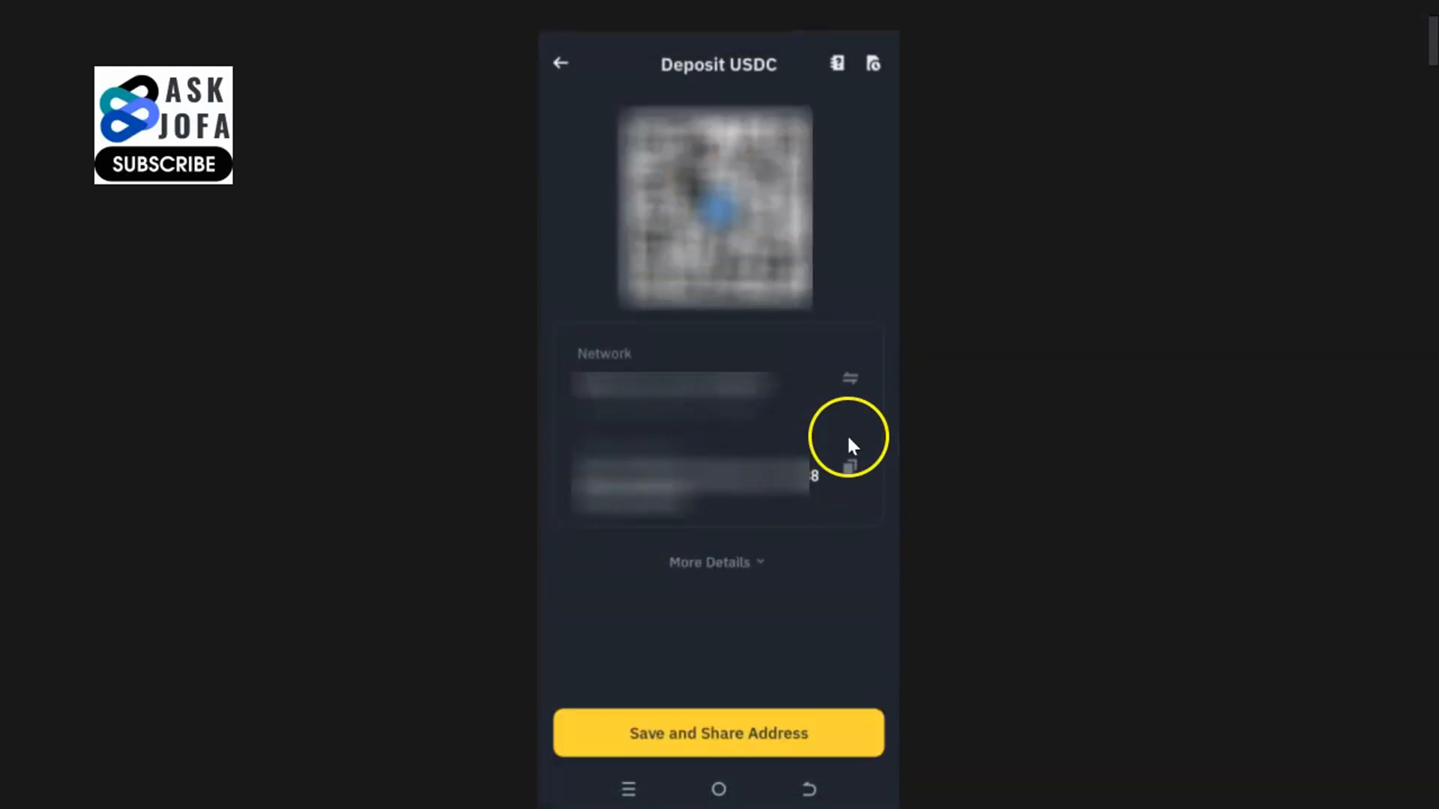
pyautogui.moveTo(665, 420)
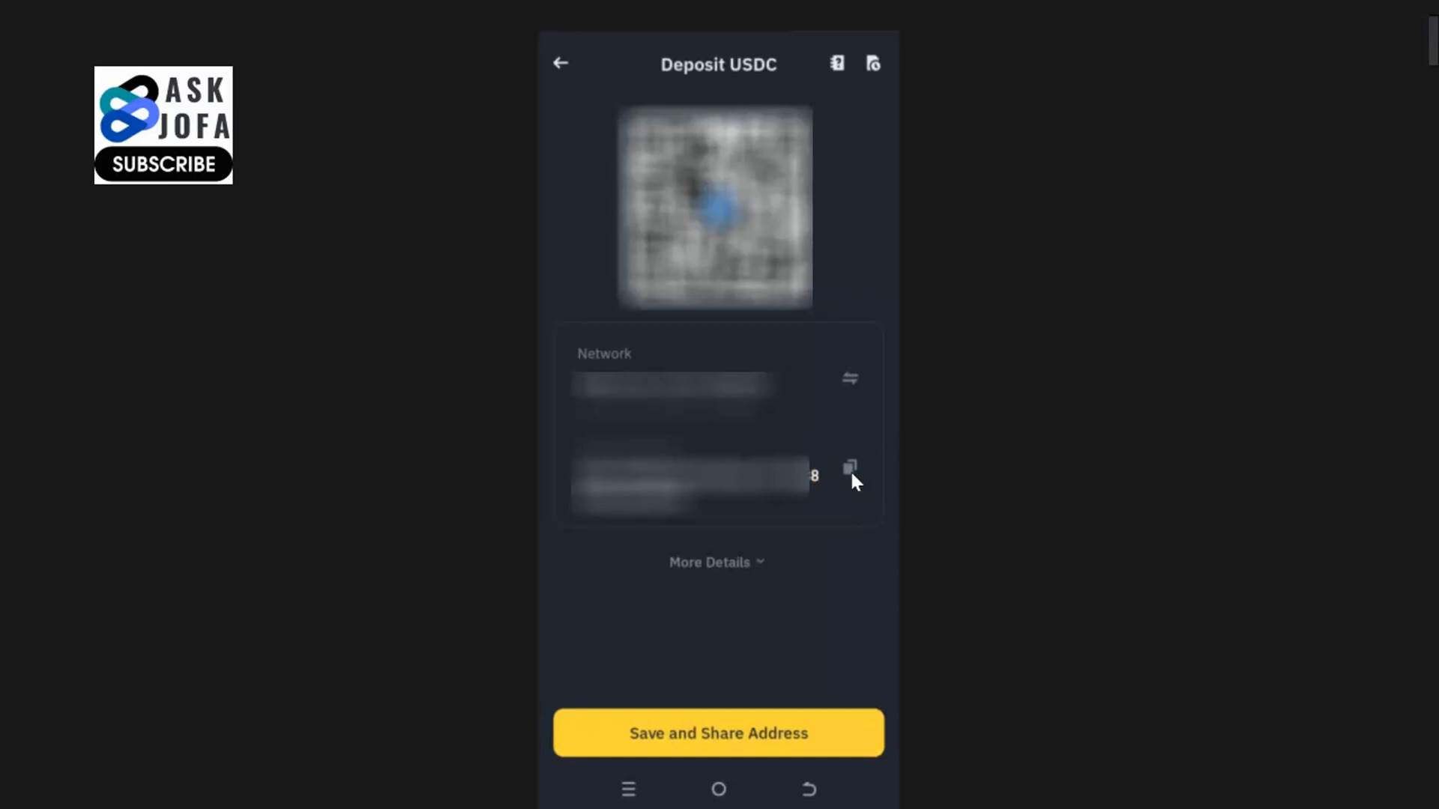
pyautogui.click(714, 743)
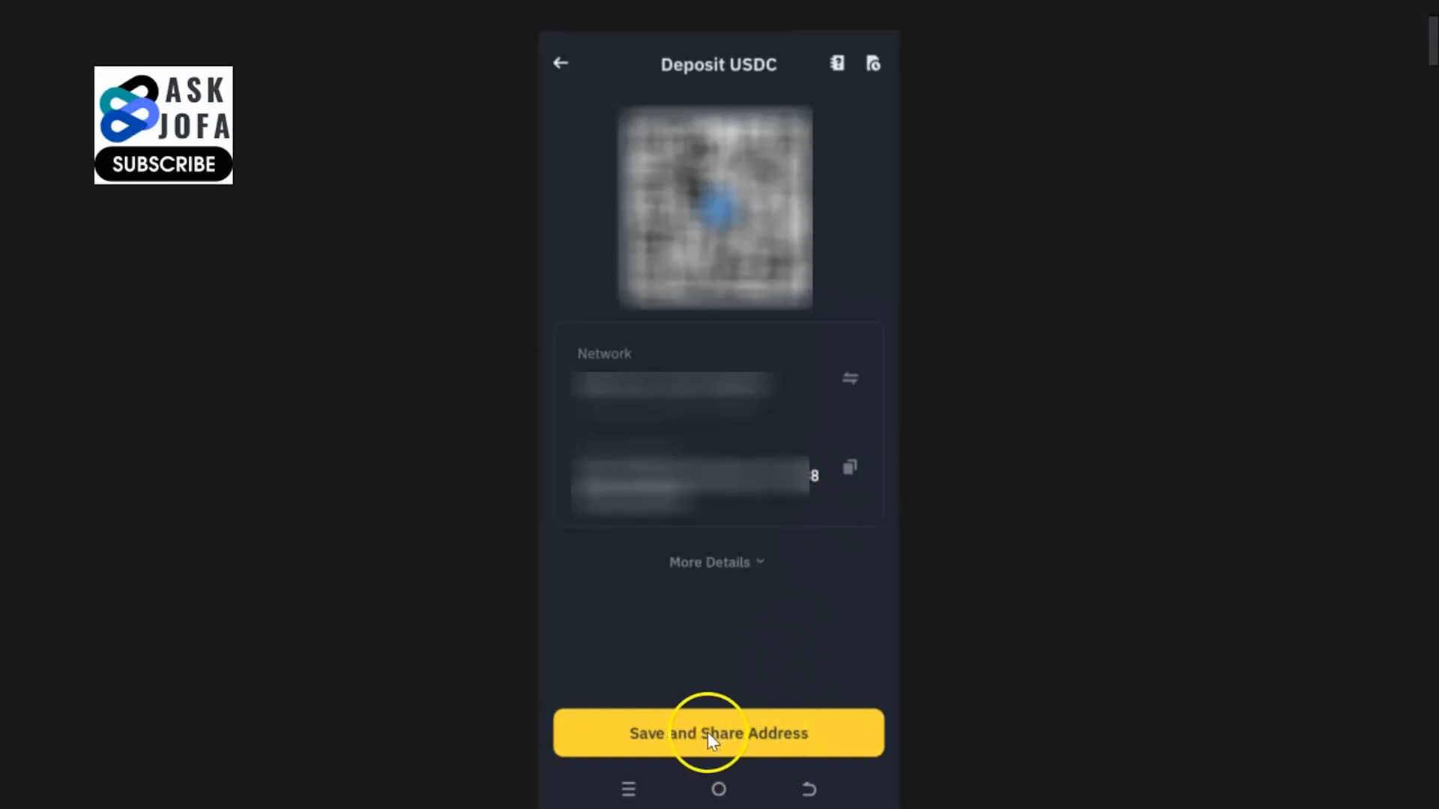
# Save and share the deposit address image into a new Gmail draft
pyautogui.click(718, 734)
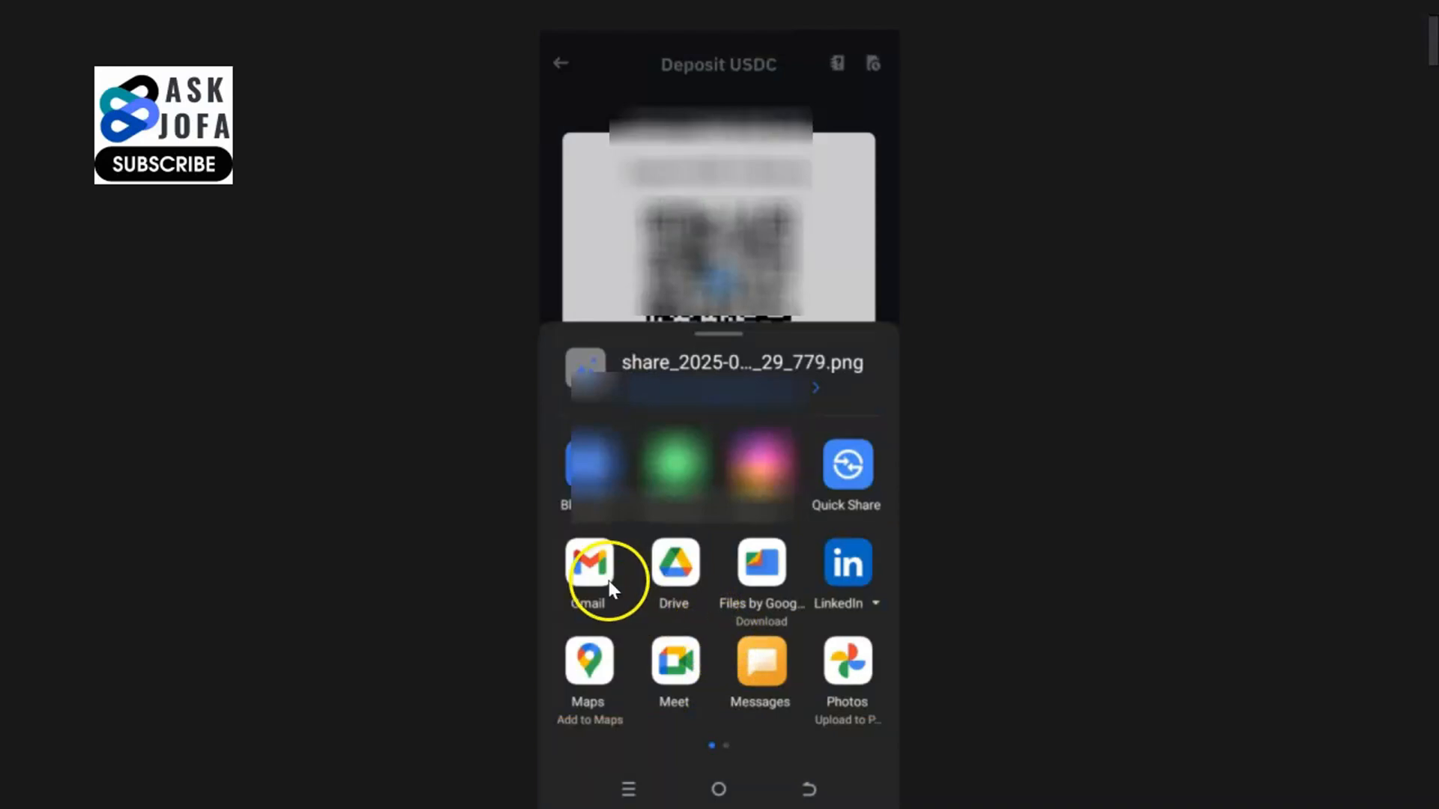
pyautogui.click(588, 564)
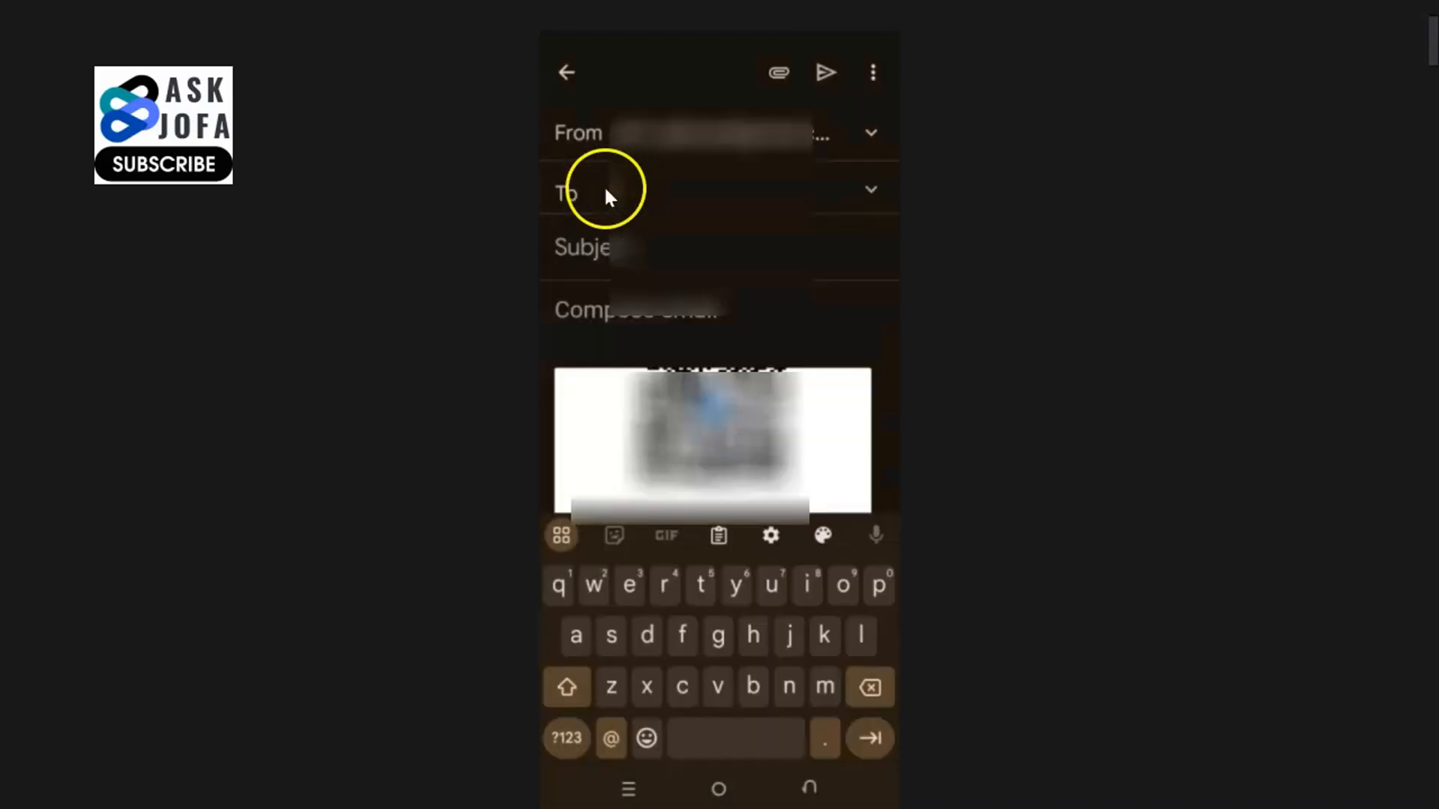